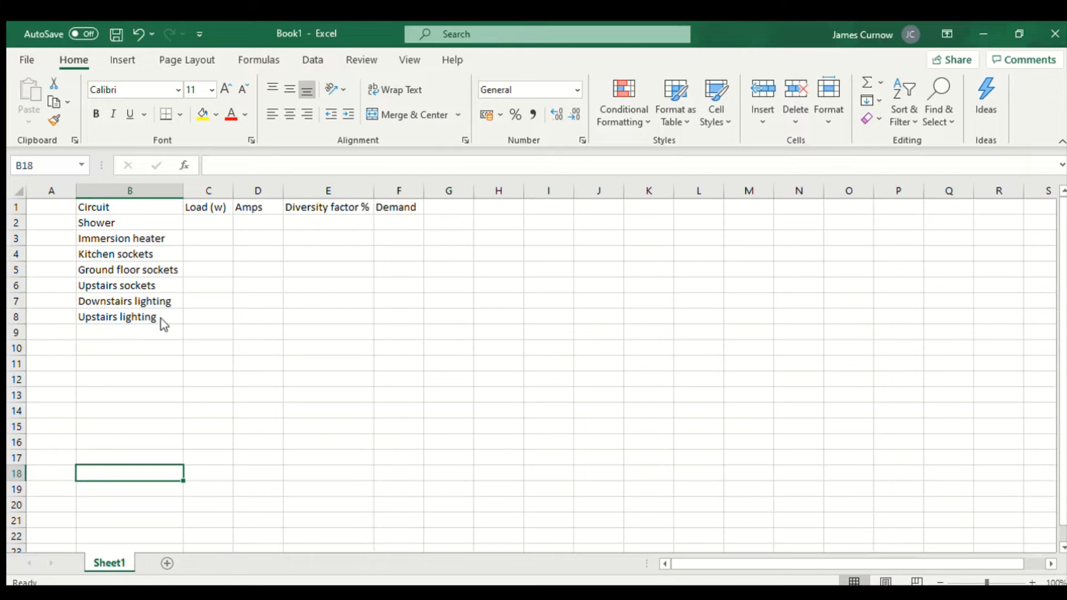
mouse_move(115, 274)
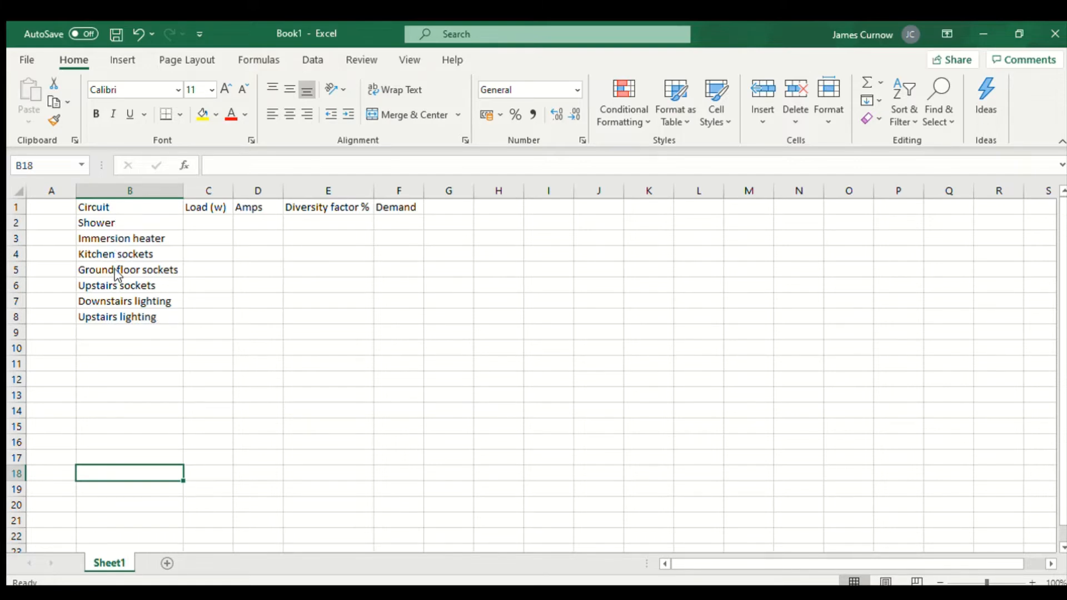
mouse_move(129, 215)
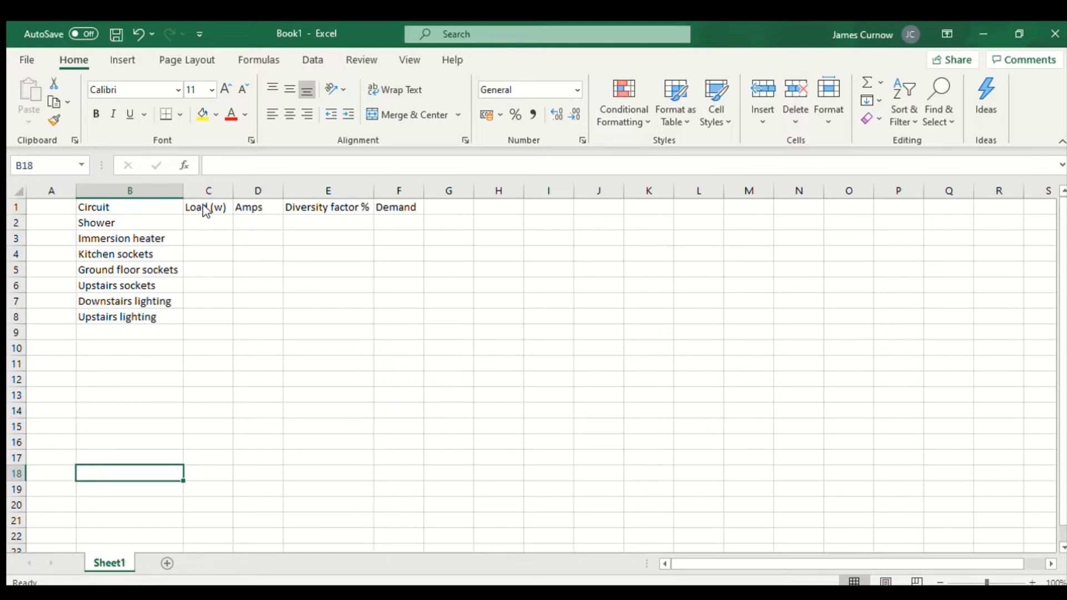
mouse_move(257, 207)
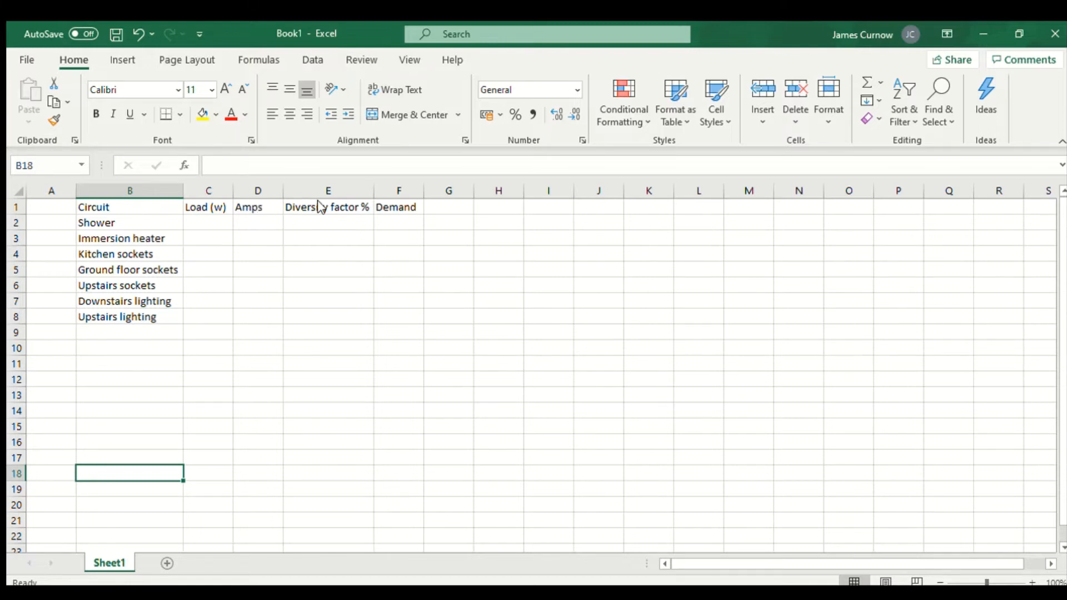
mouse_move(379, 207)
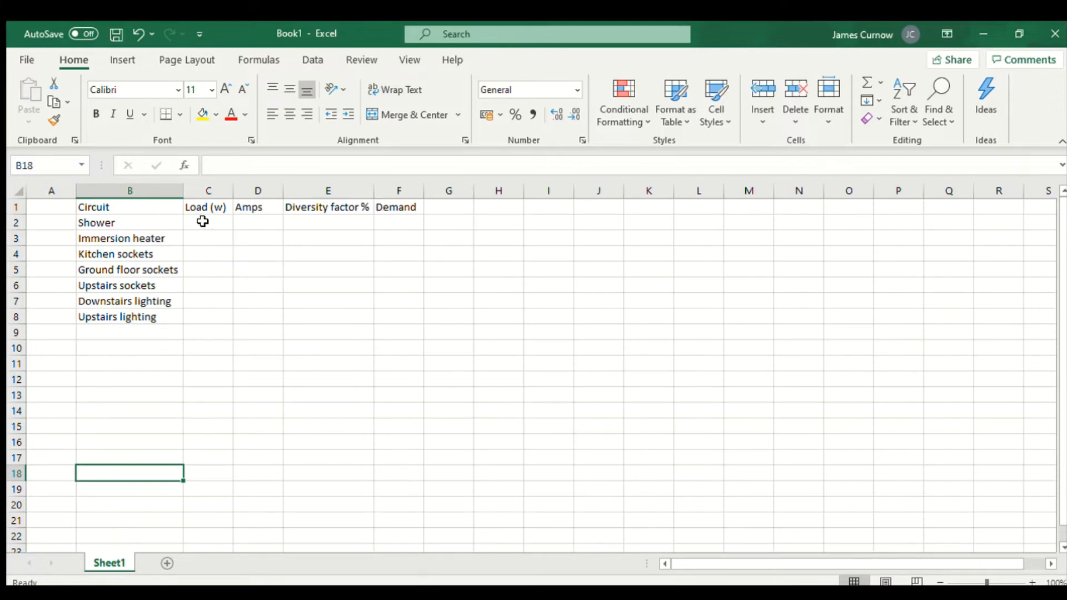
Enter the shower load of 9200 W and its amps formula =C2/230.
click(207, 222)
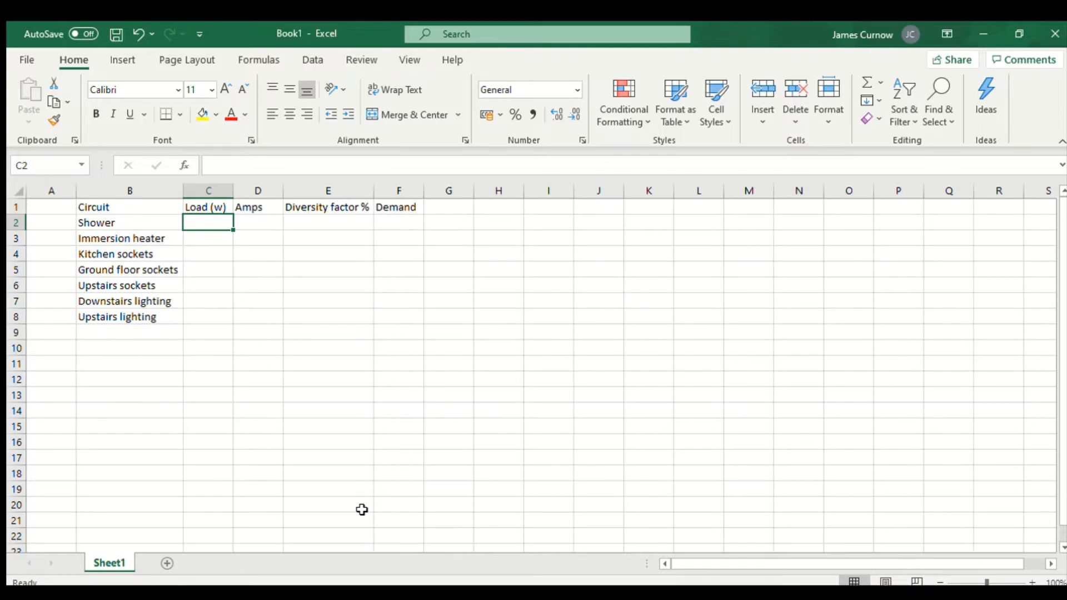
text(9200)
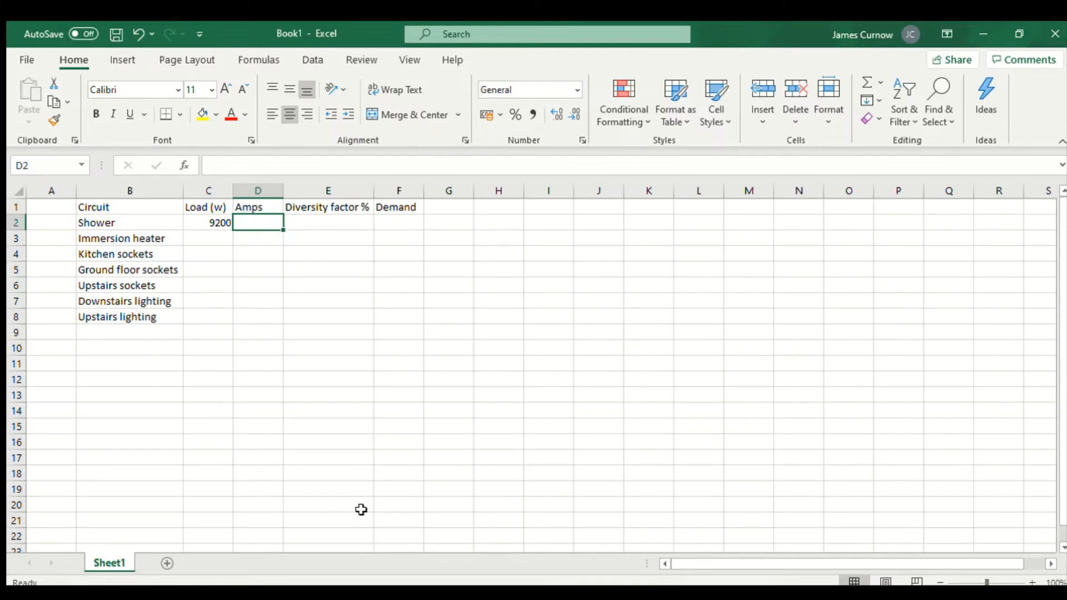
text(=)
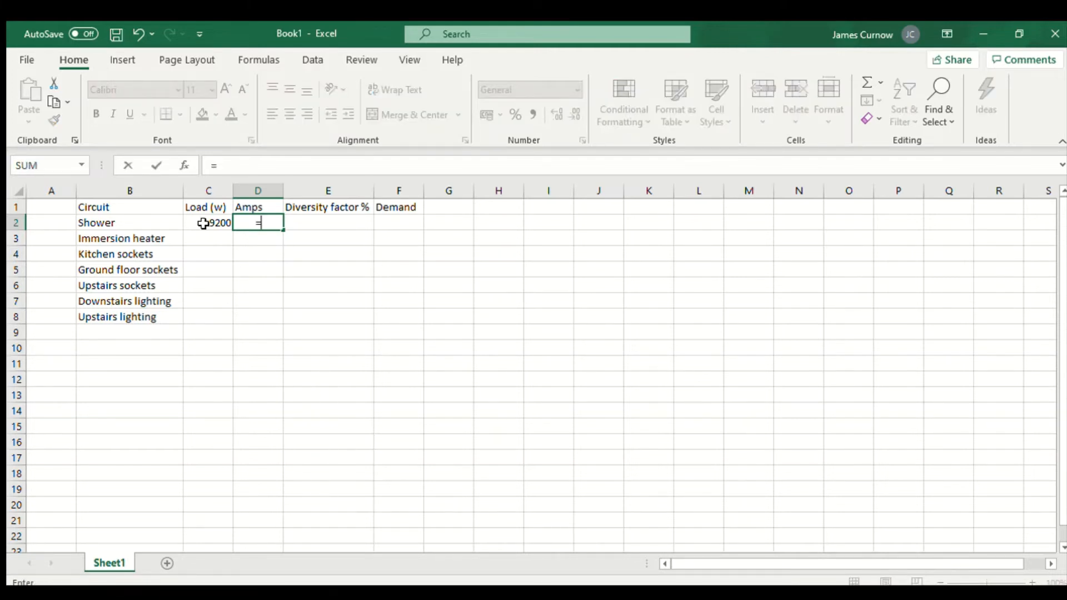
click(207, 223)
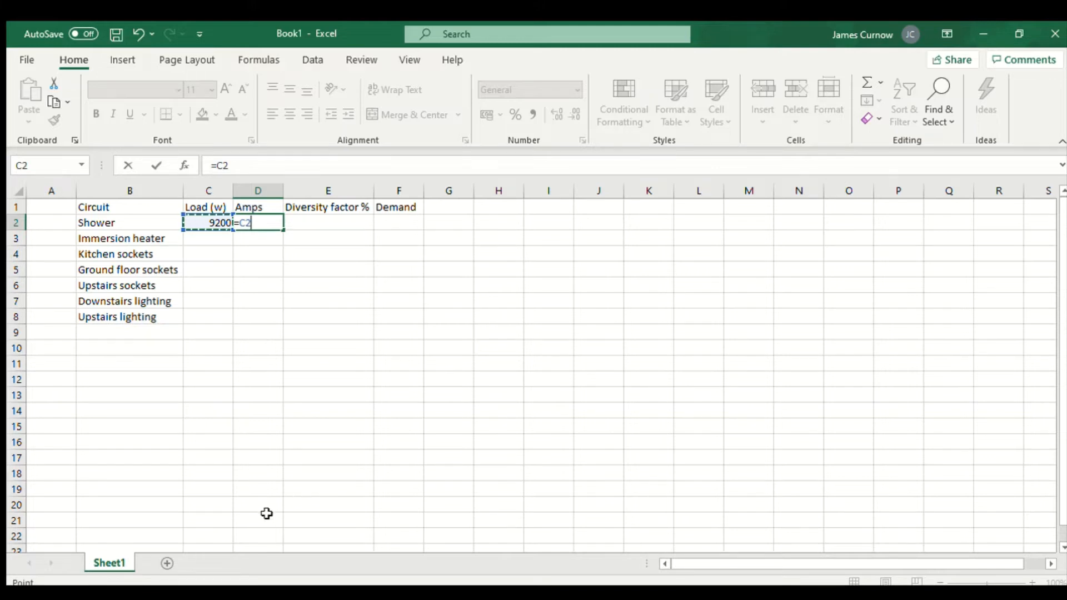
text(/)
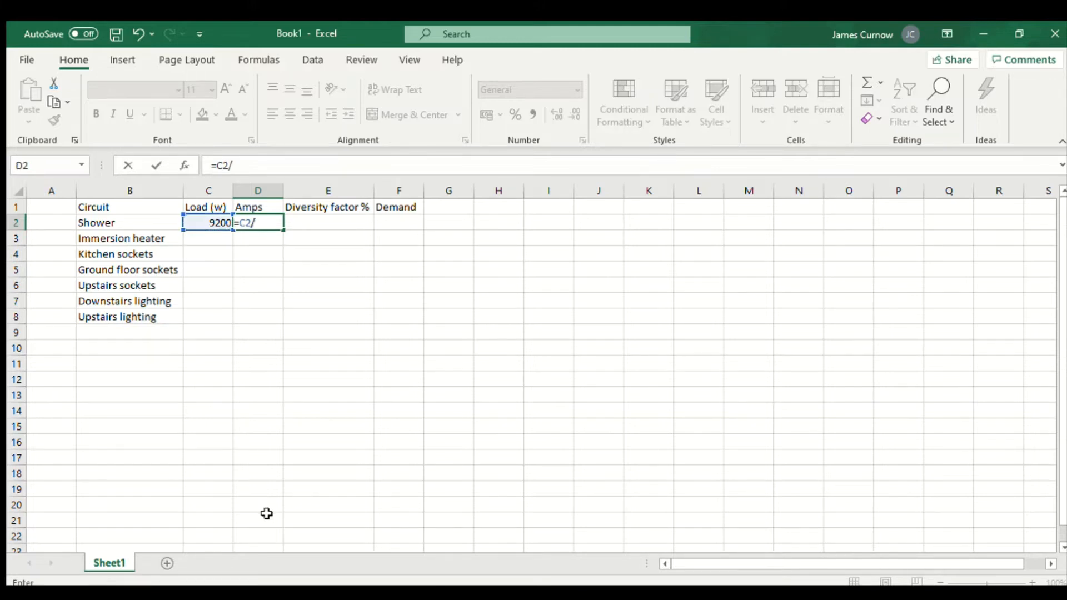
text(230)
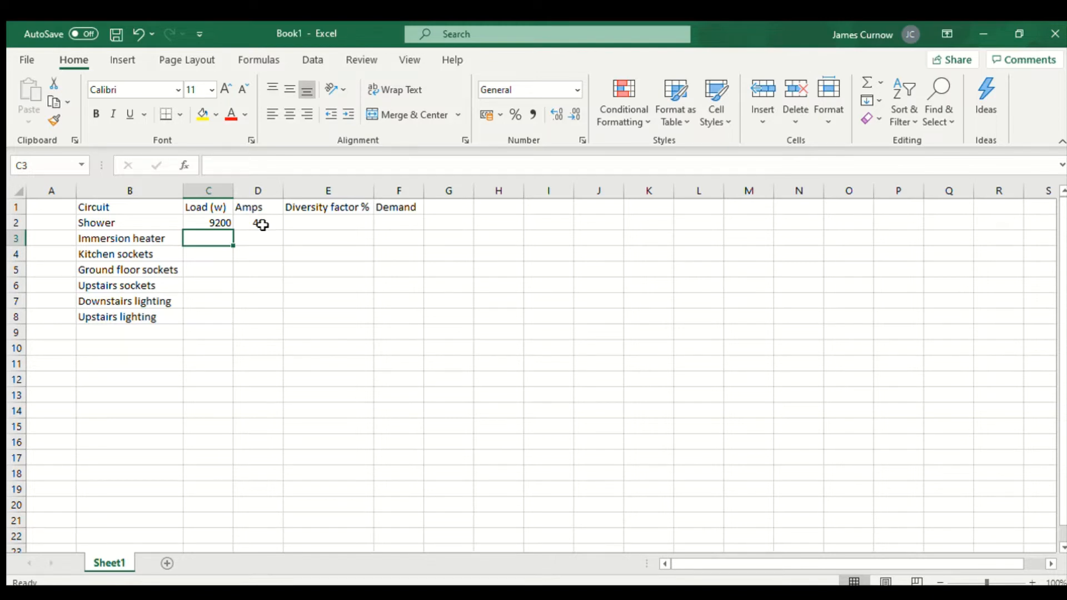
Enter the immersion heater load of 3000 W and copy the amps formula down to it.
text(3000)
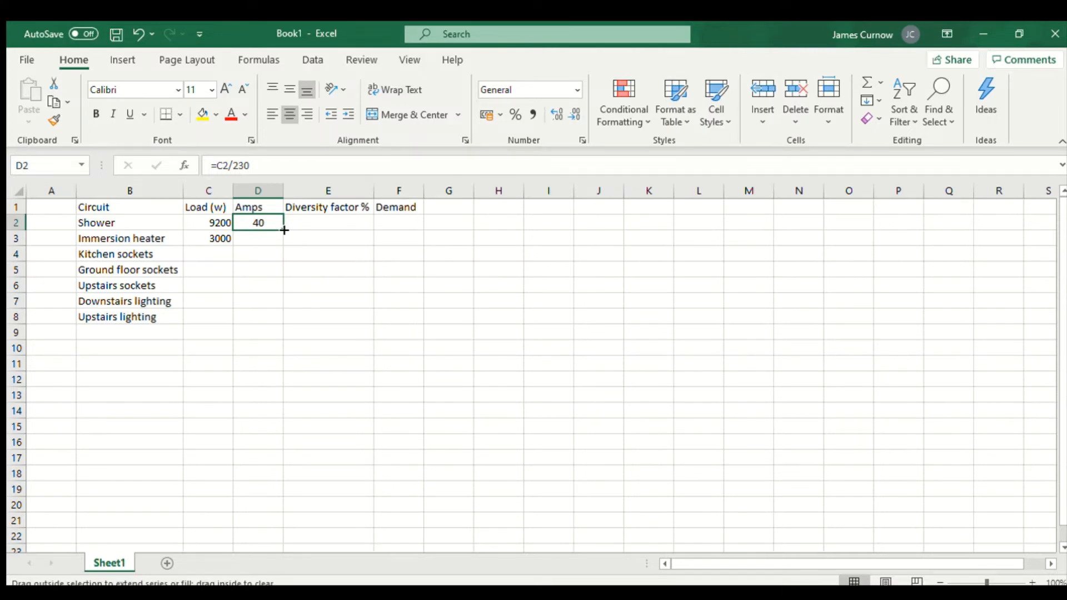
click(258, 239)
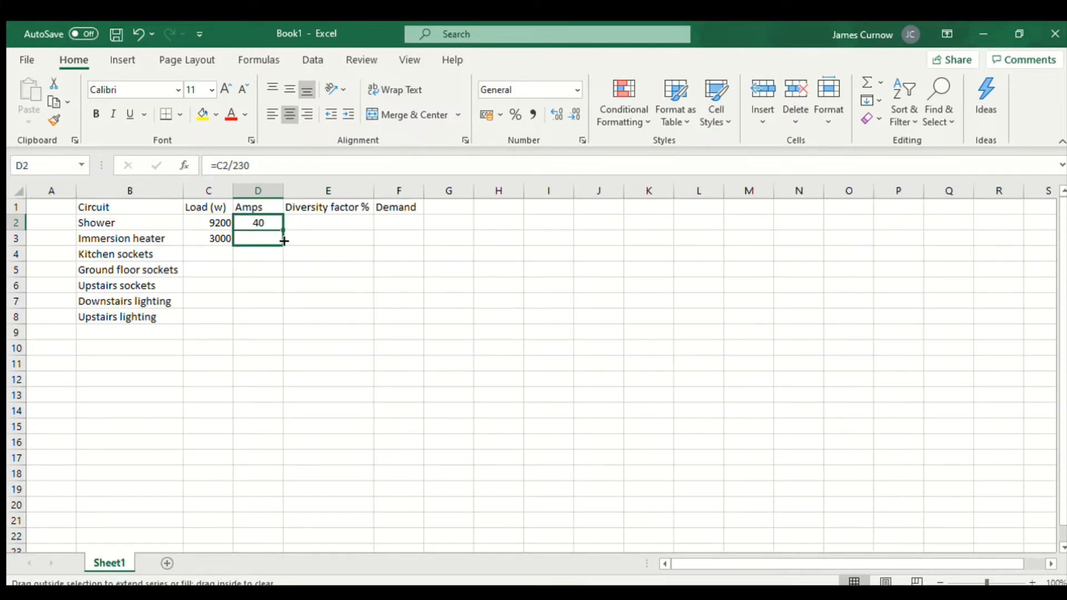
drag(284, 222, 258, 237)
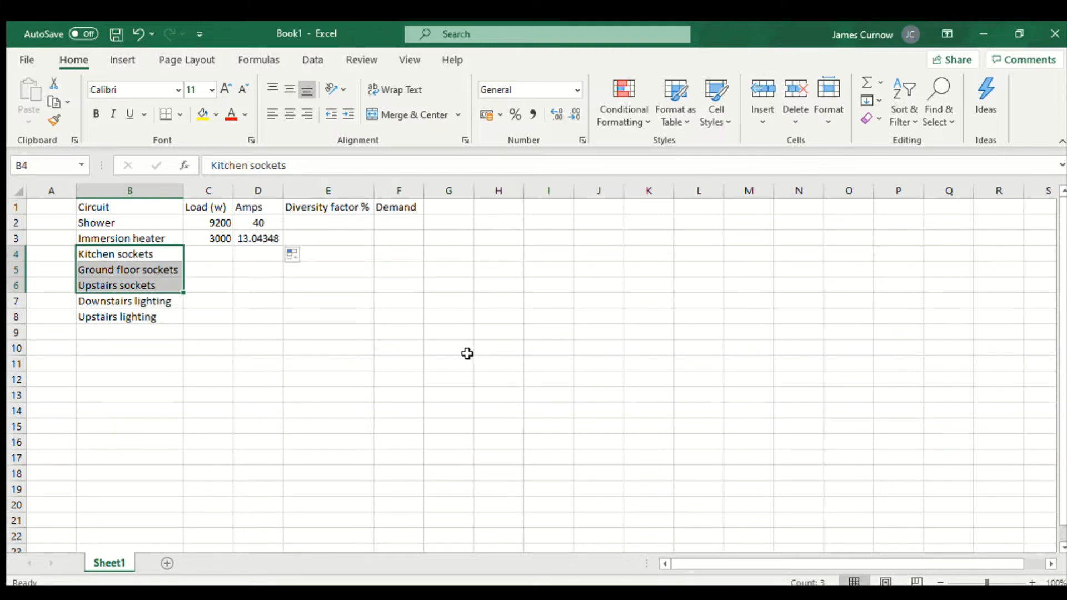
mouse_move(278, 271)
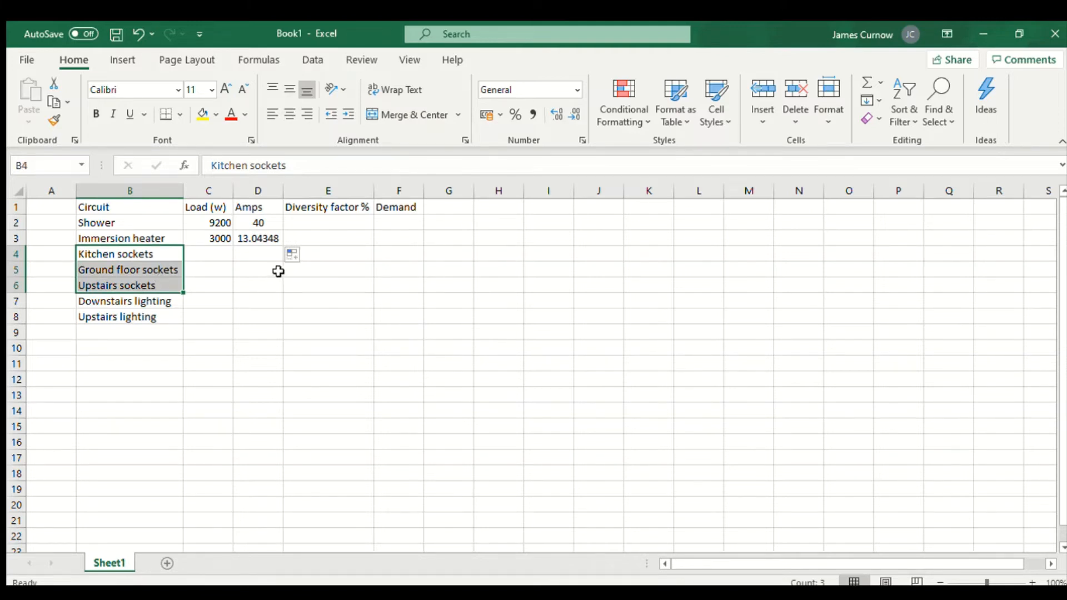
Enter 32 amps in D4 and fill it down through D6 for all socket circuits.
click(257, 254)
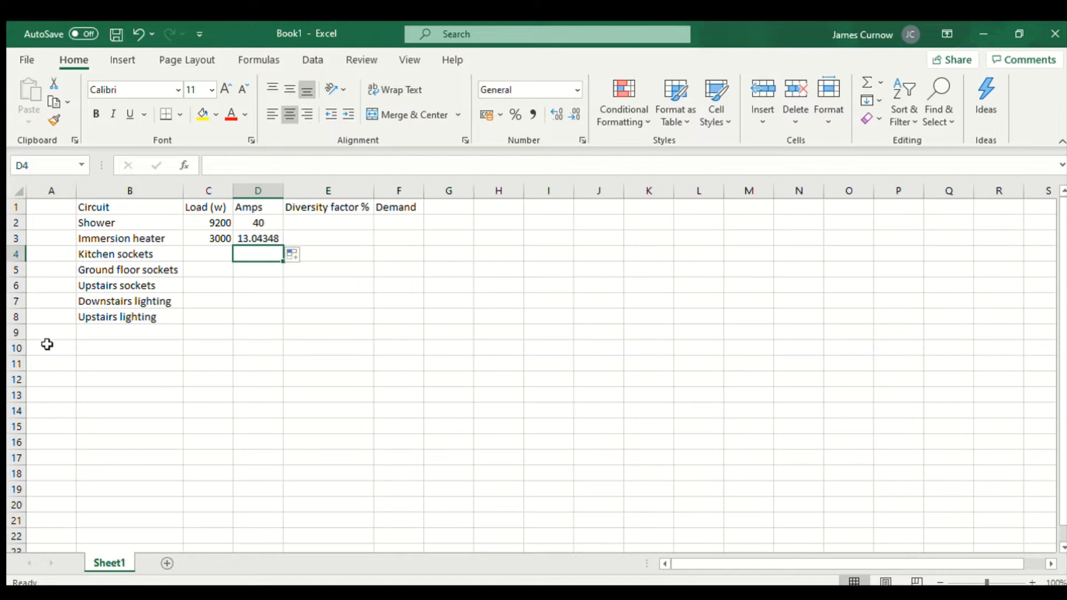
text(32)
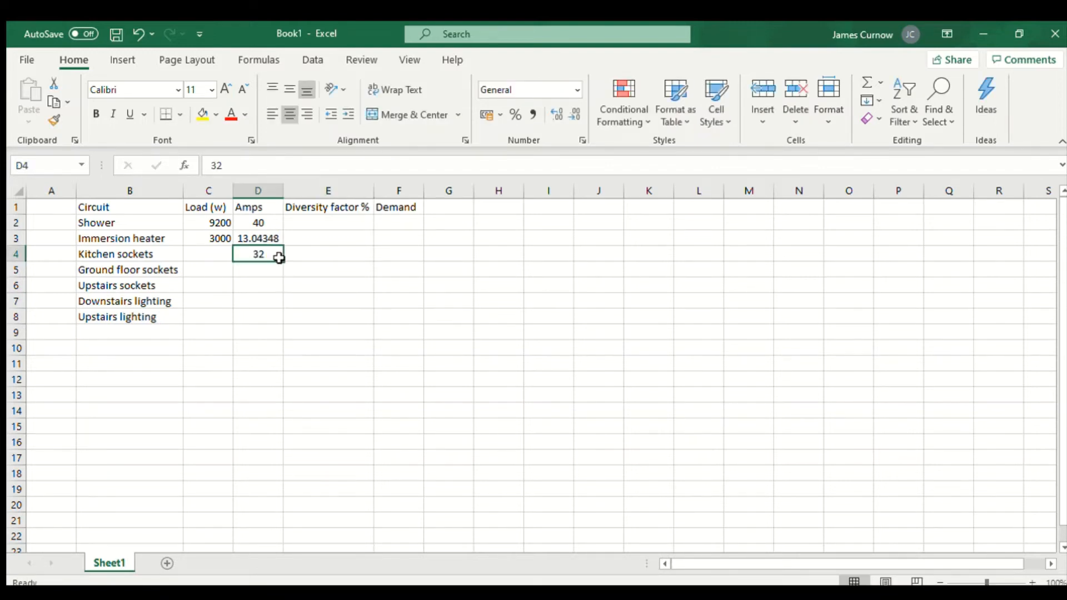
drag(276, 260, 276, 278)
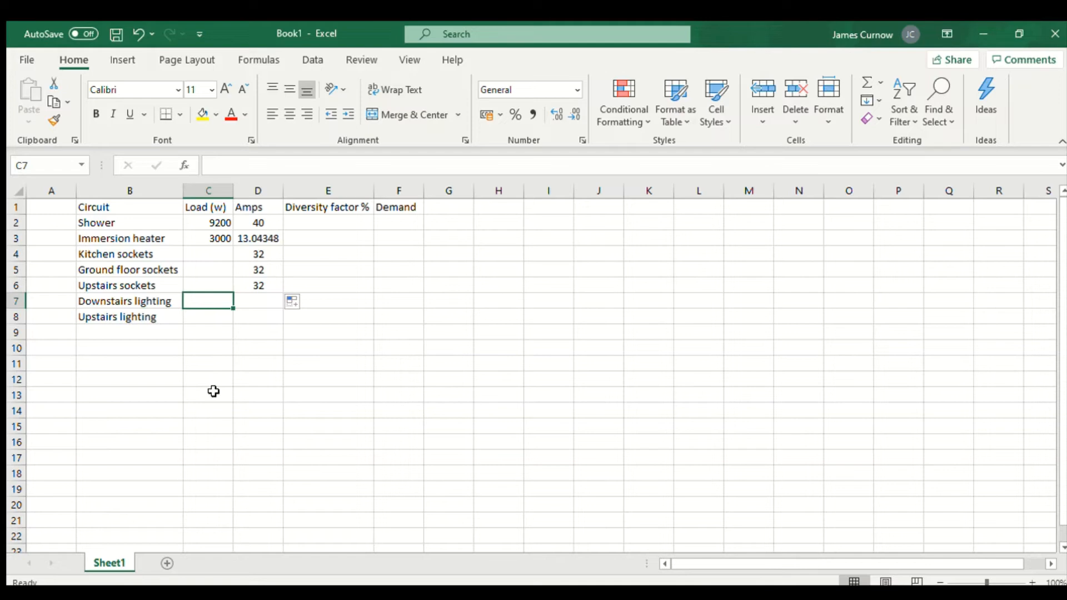
mouse_move(35, 468)
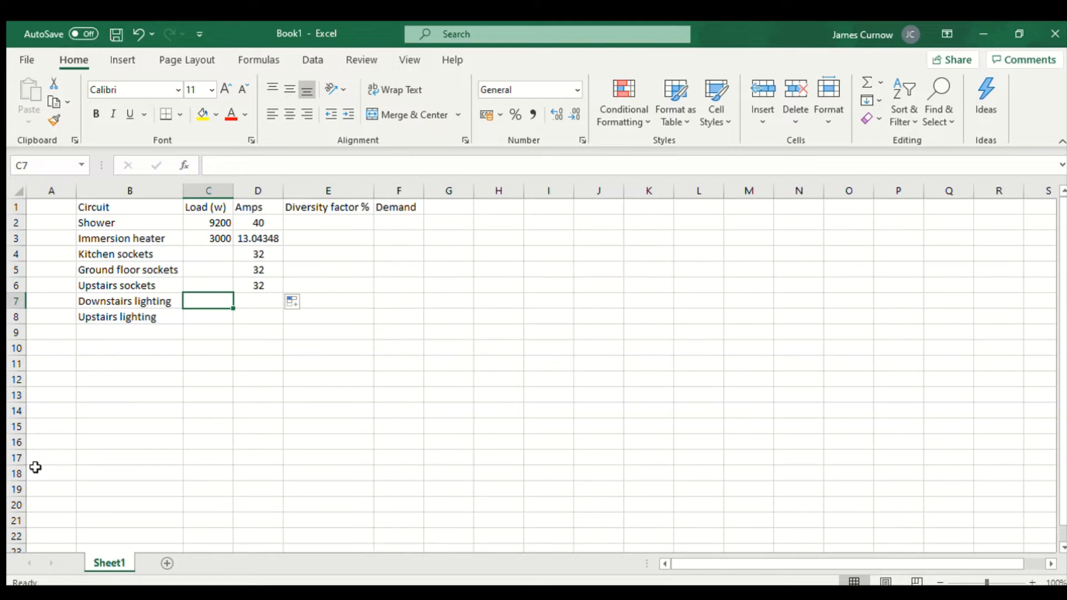
Enter 500 W loads in C7 and C8 for downstairs and upstairs lighting.
text(5)
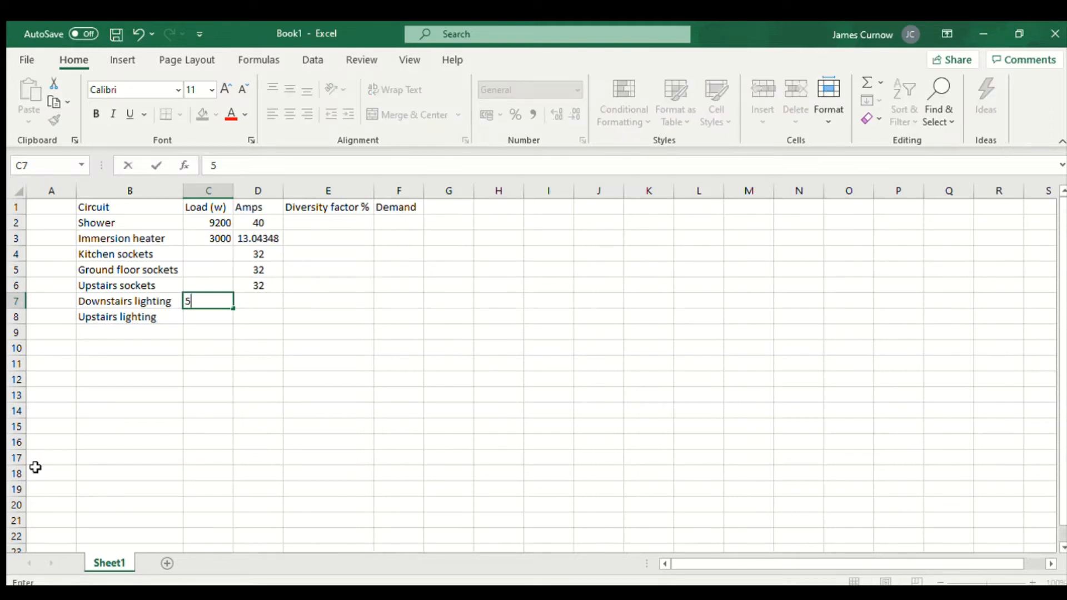
text(00)
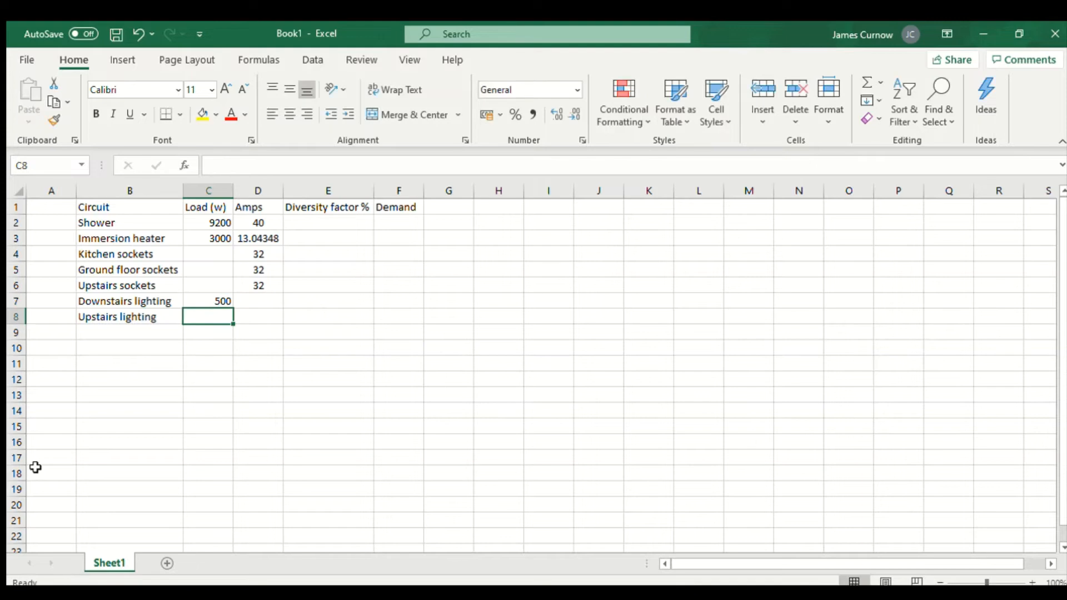
text(500)
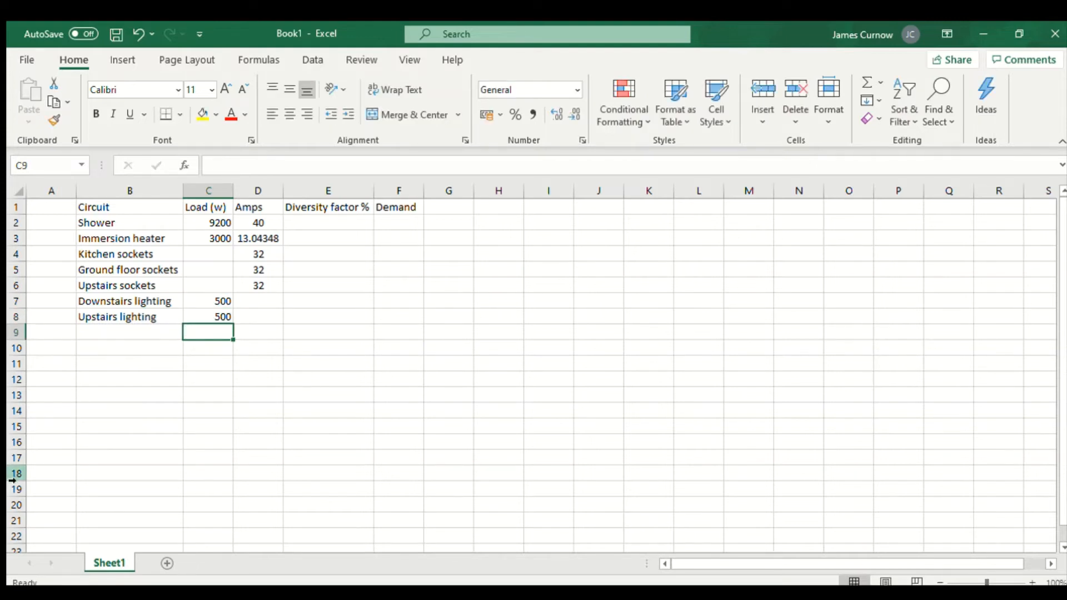
click(328, 222)
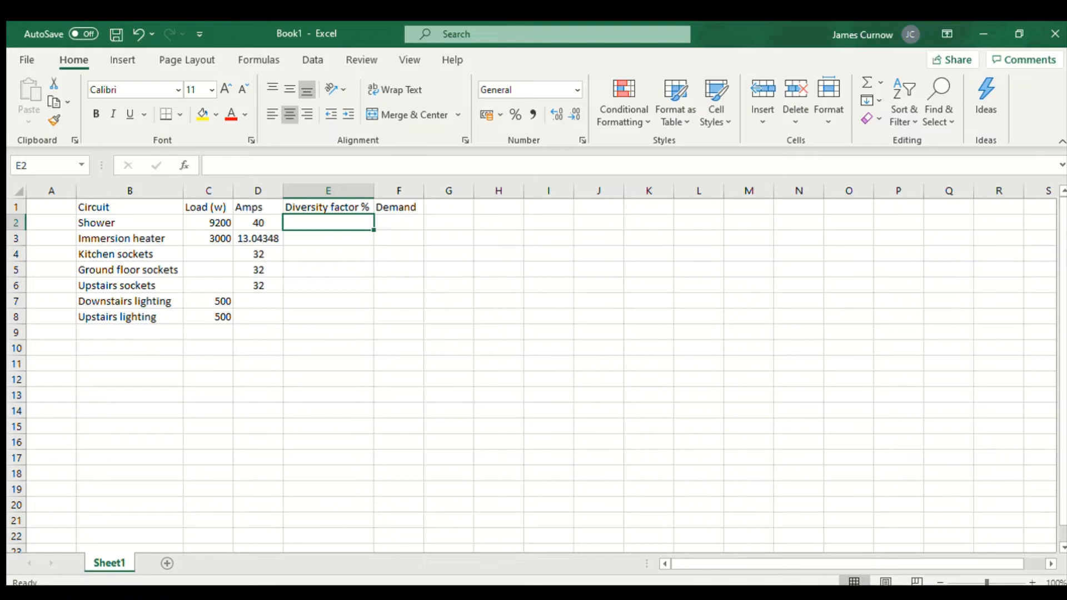
Enter diversity factor 100 for the shower and fill 40 down from E3 to E8.
text(100)
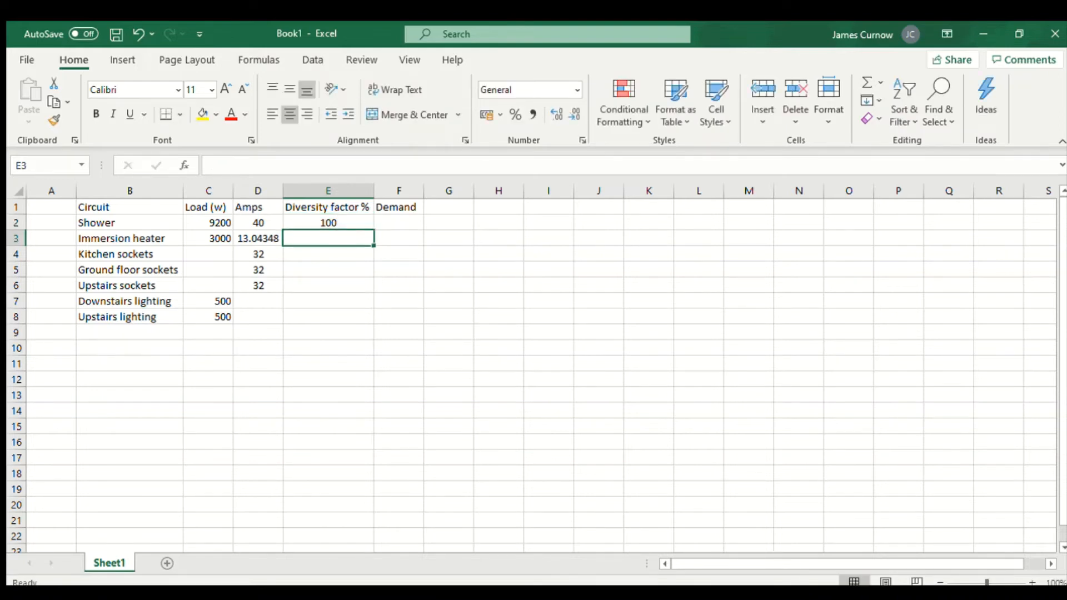
text(40)
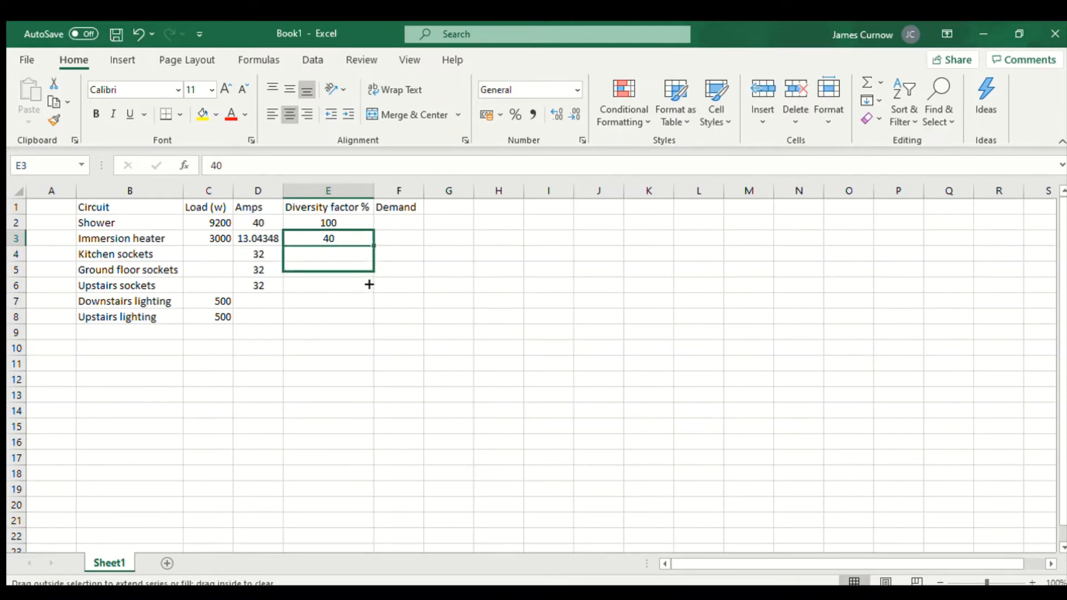
drag(369, 238, 369, 316)
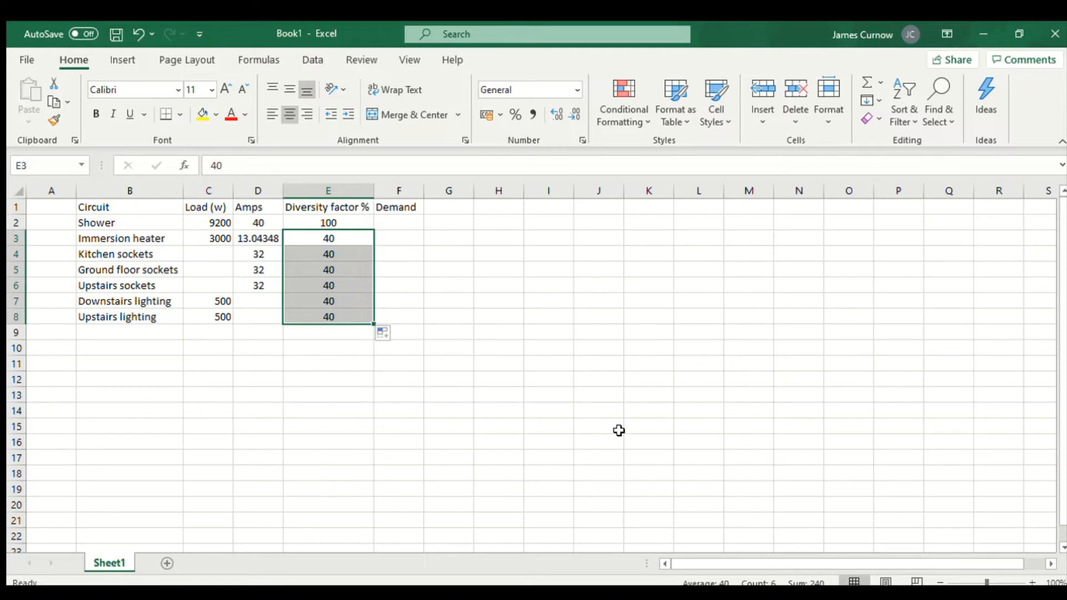
click(598, 253)
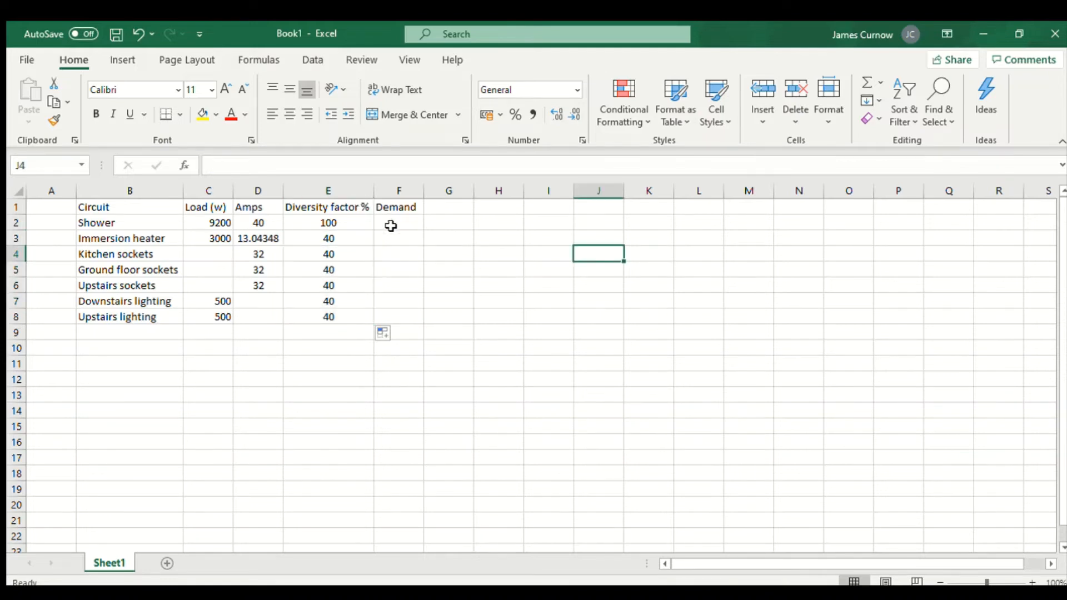
click(398, 222)
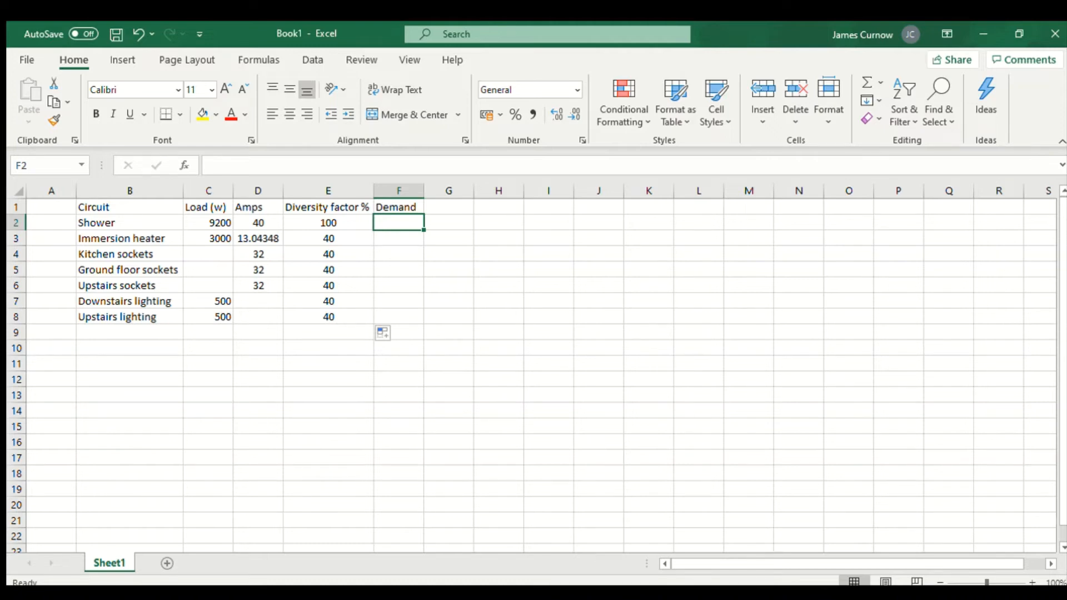
text(=)
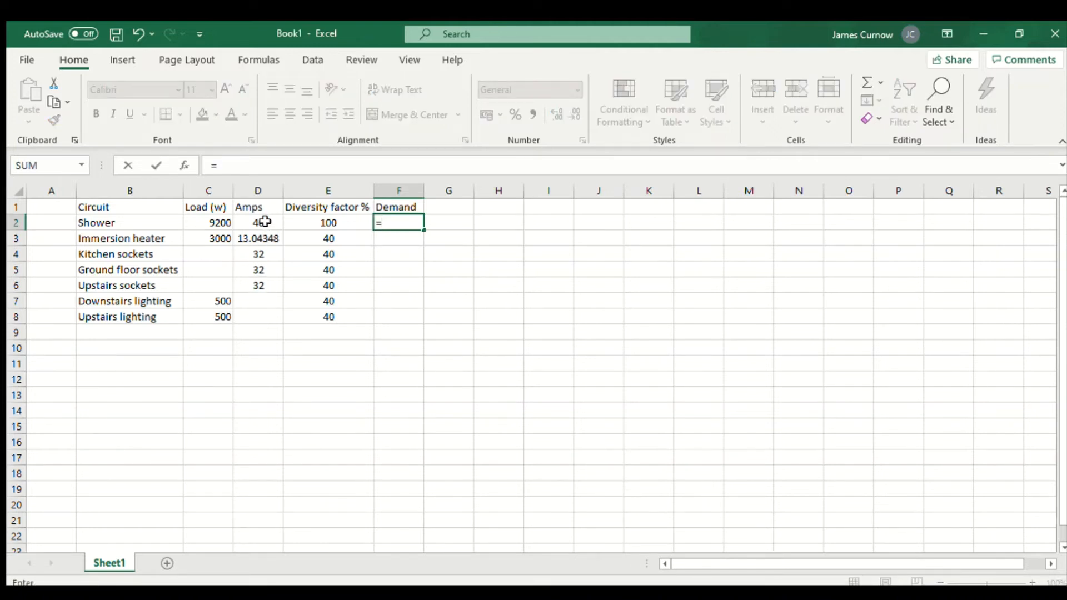
Enter demand formulas =D2 for the shower and =D3*0.4 for the immersion heater, filled down to the sockets.
click(257, 222)
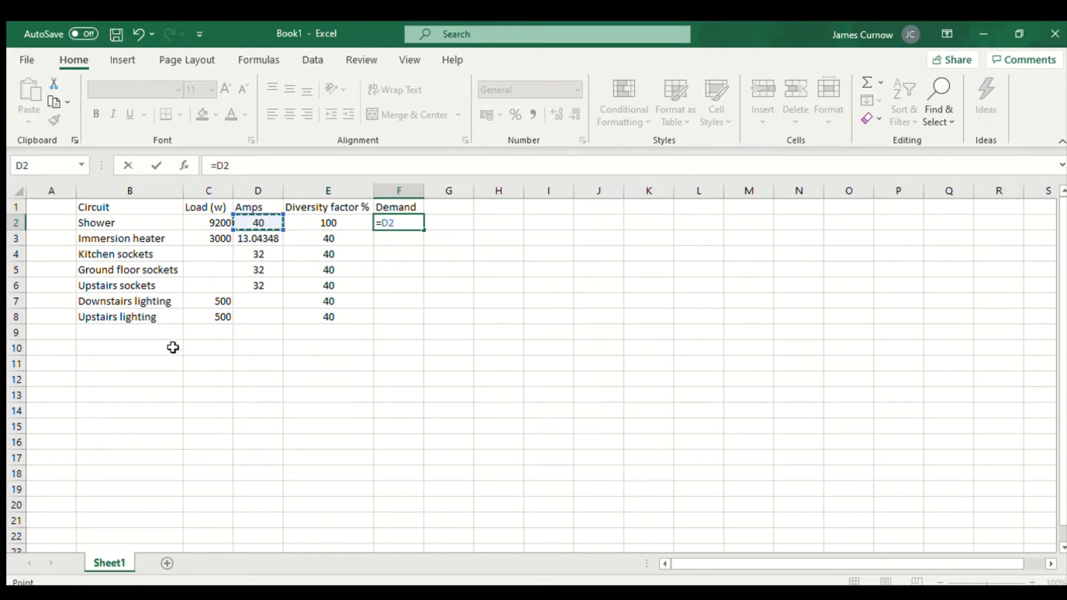
key(enter)
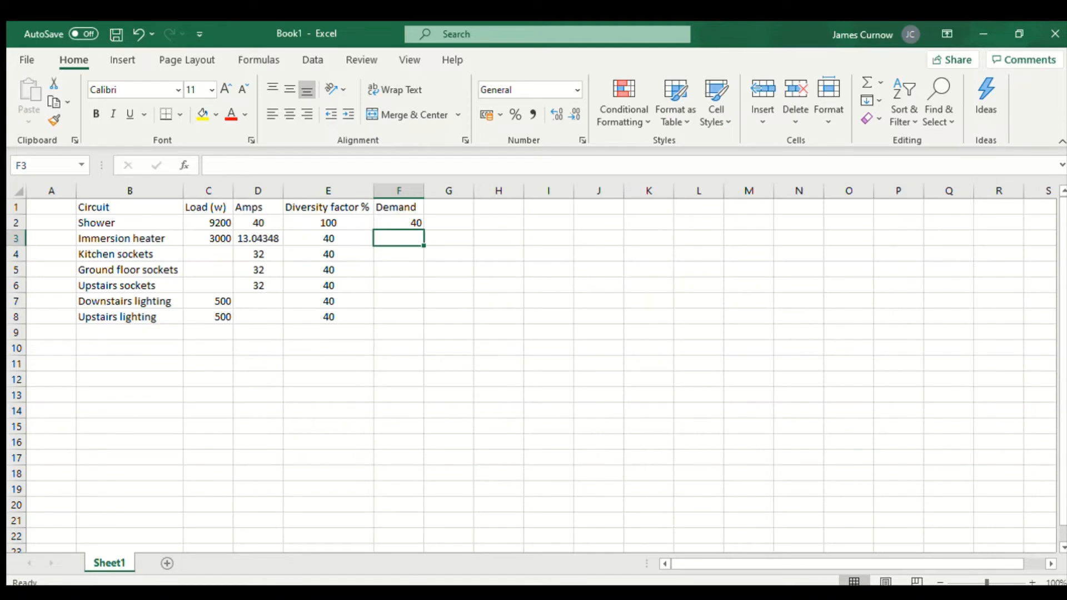
text(=)
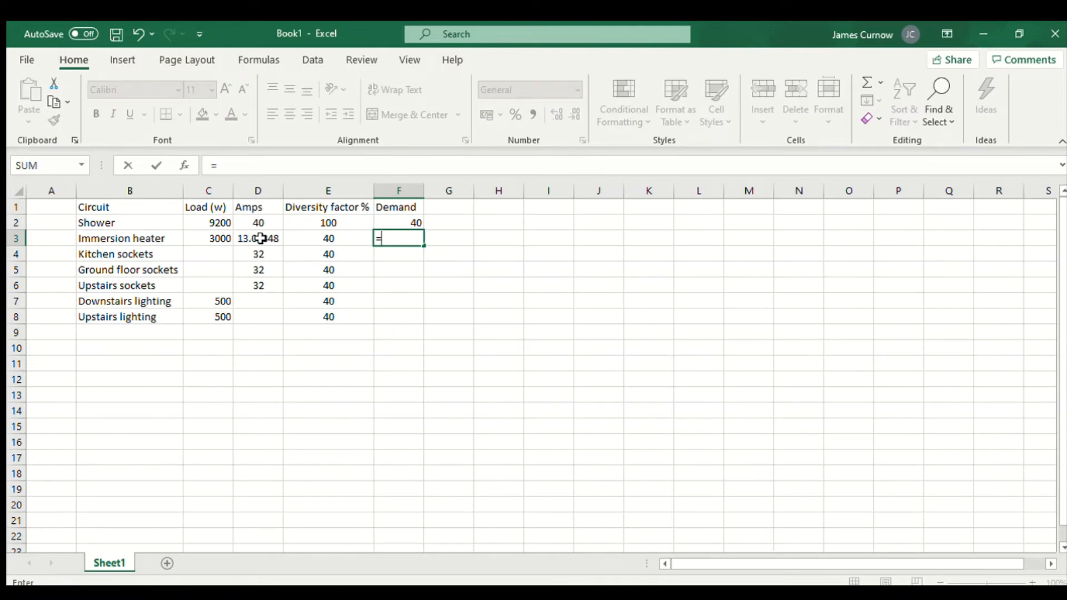
click(258, 238)
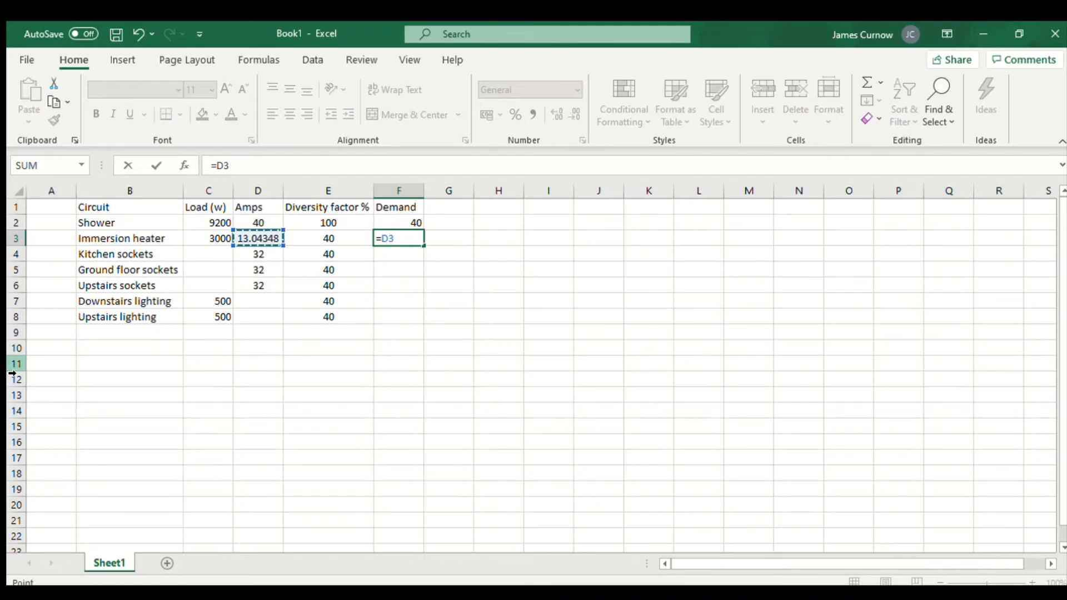
text(*0.4)
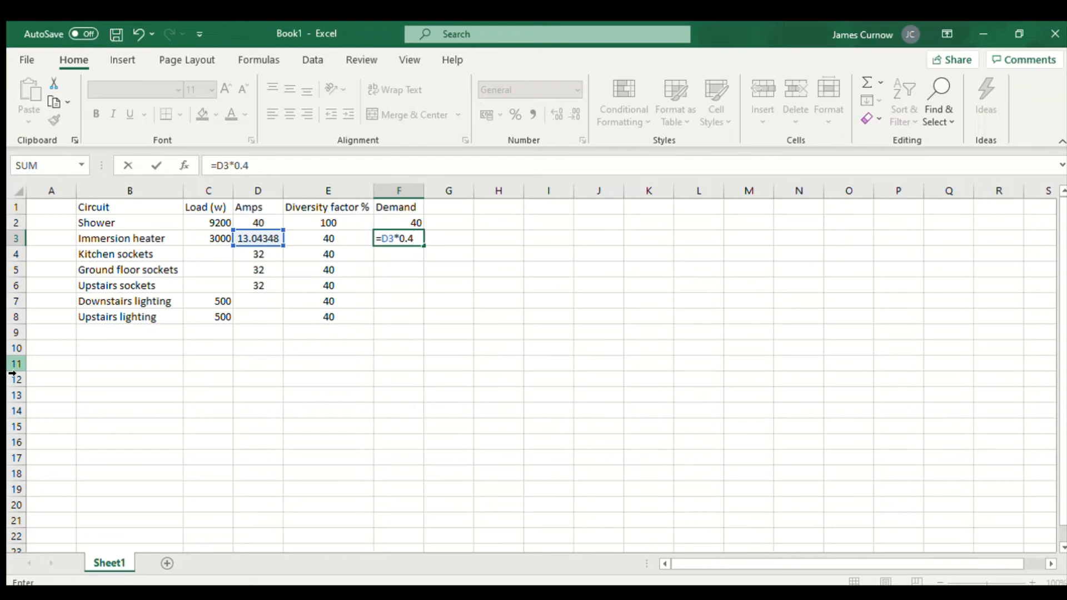
key(enter)
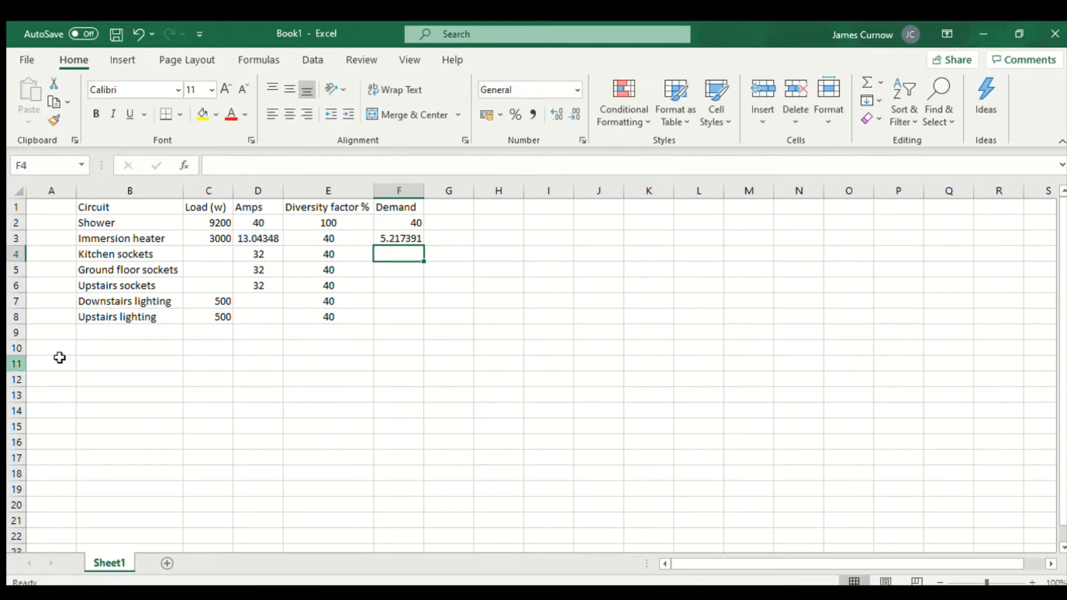
mouse_move(554, 258)
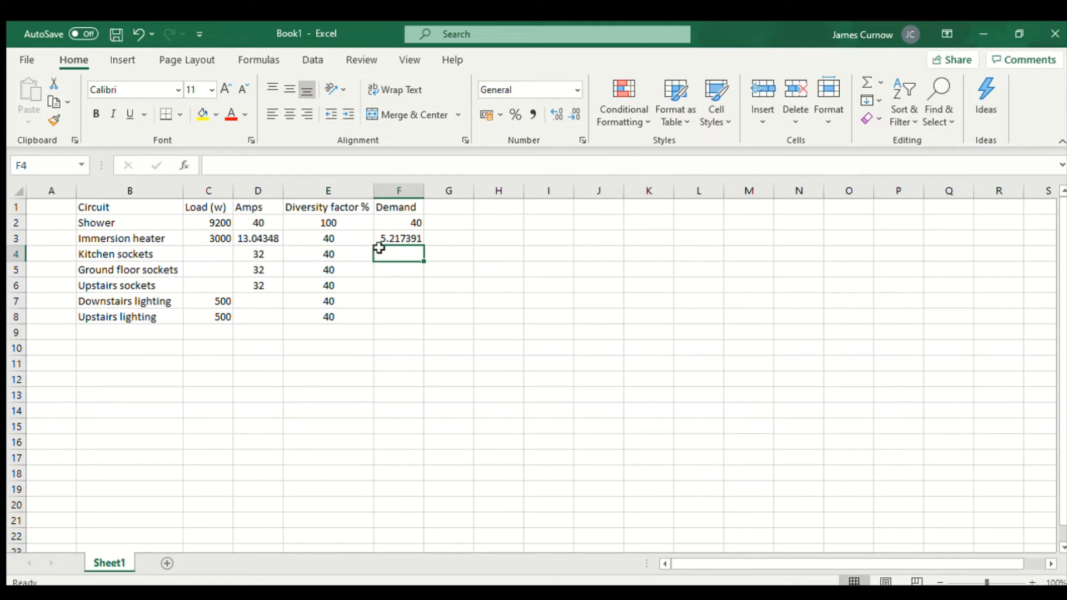
mouse_move(497, 284)
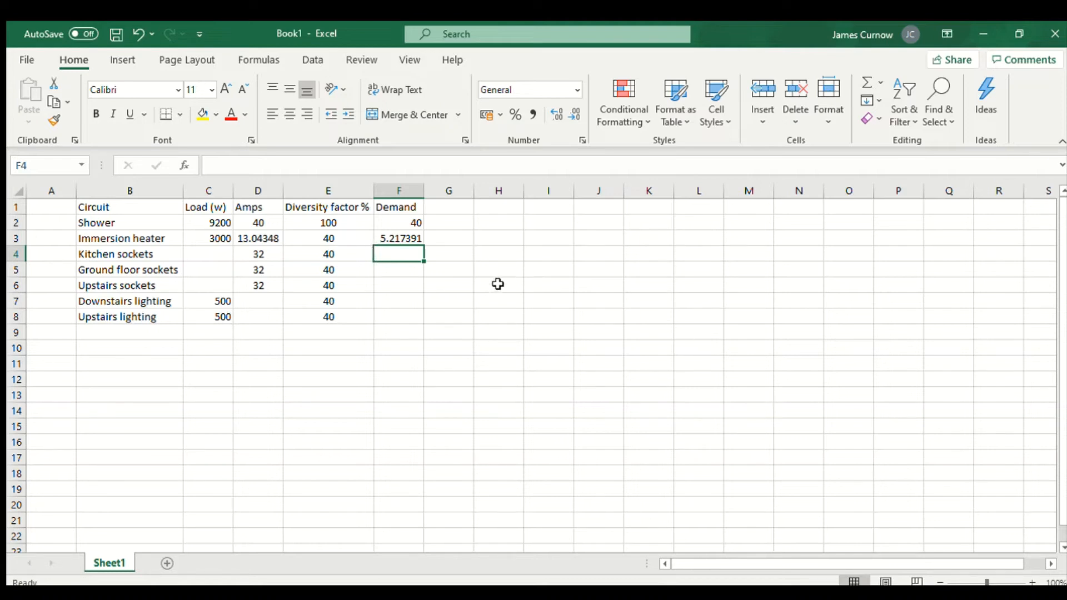
mouse_move(276, 258)
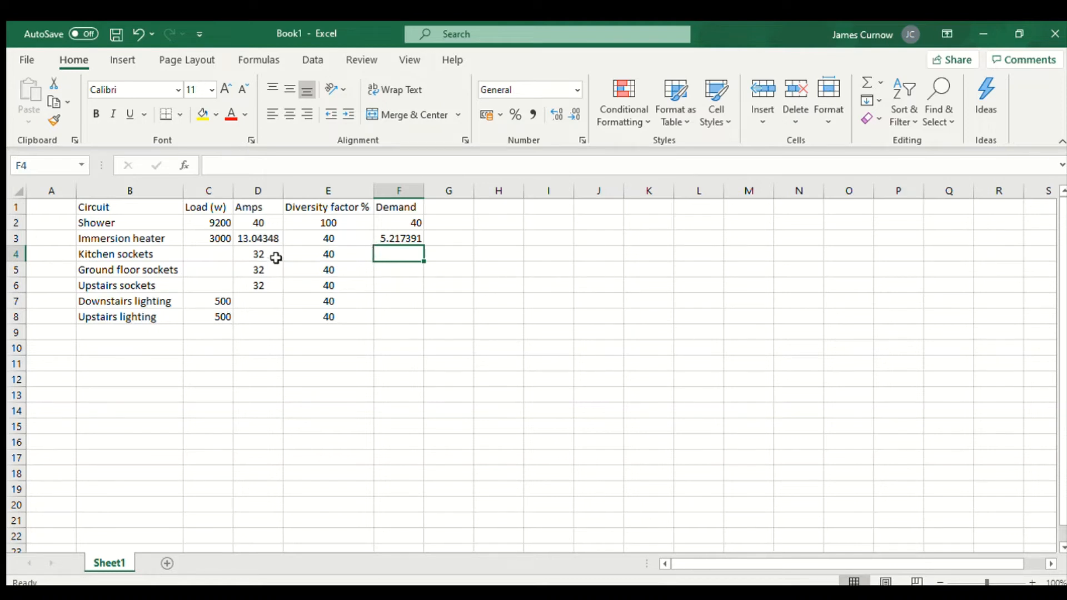
click(399, 237)
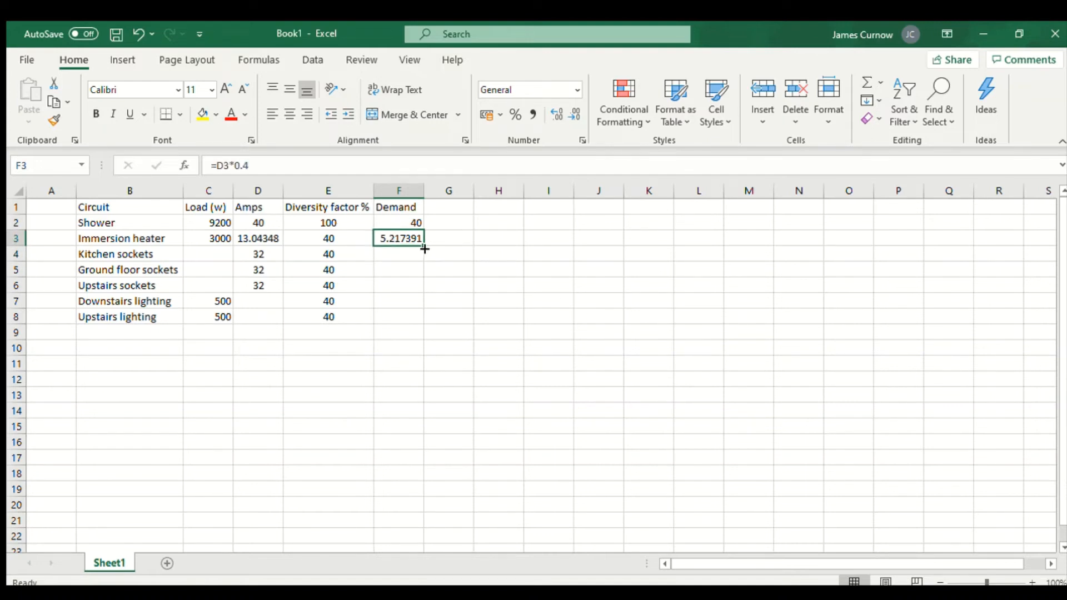
drag(425, 249, 421, 289)
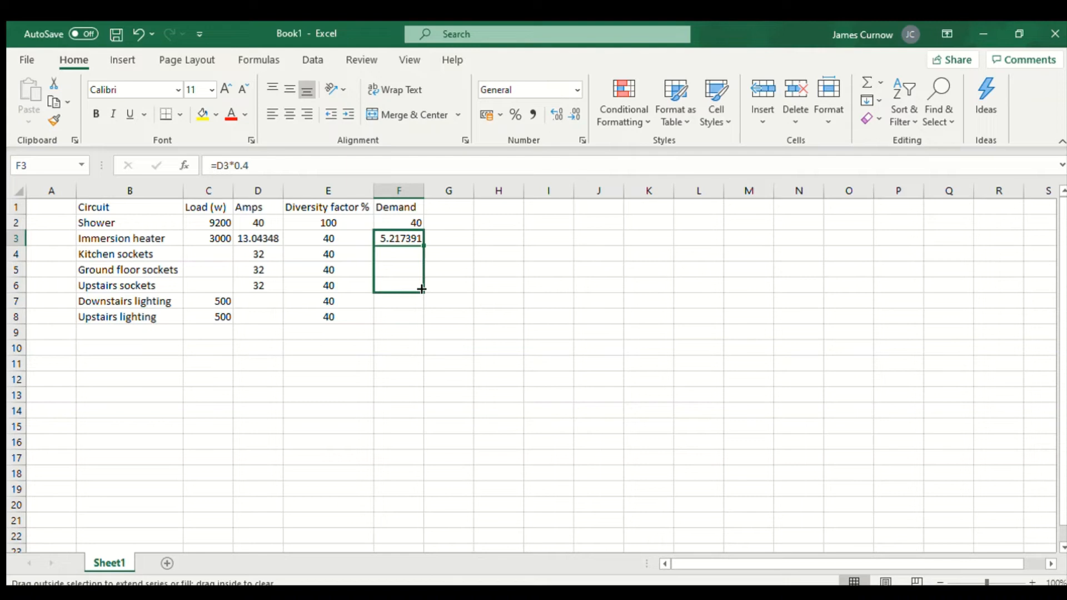
drag(399, 237, 399, 285)
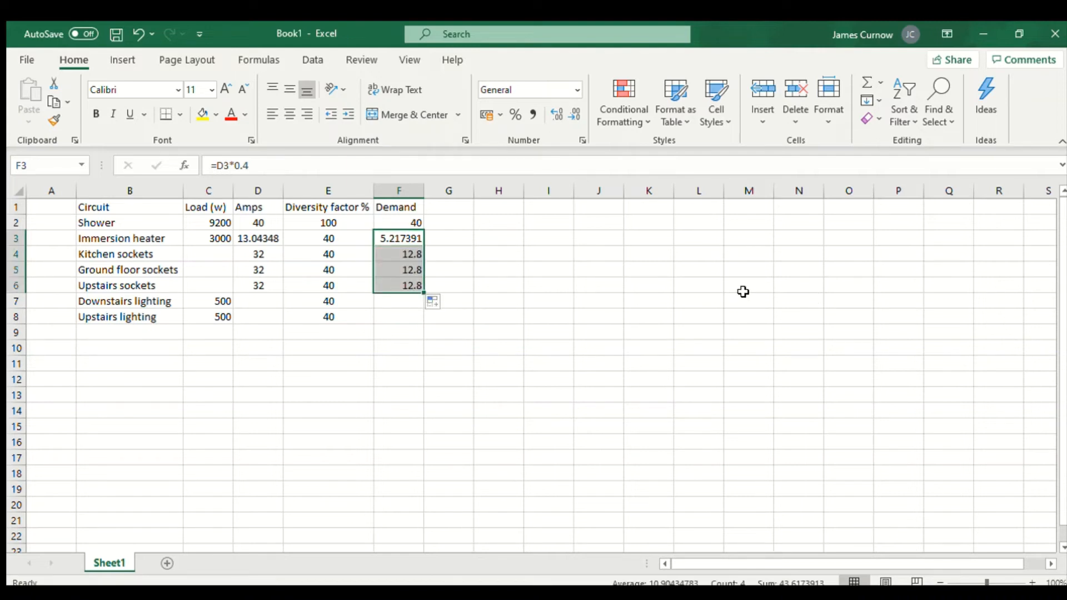
mouse_move(473, 257)
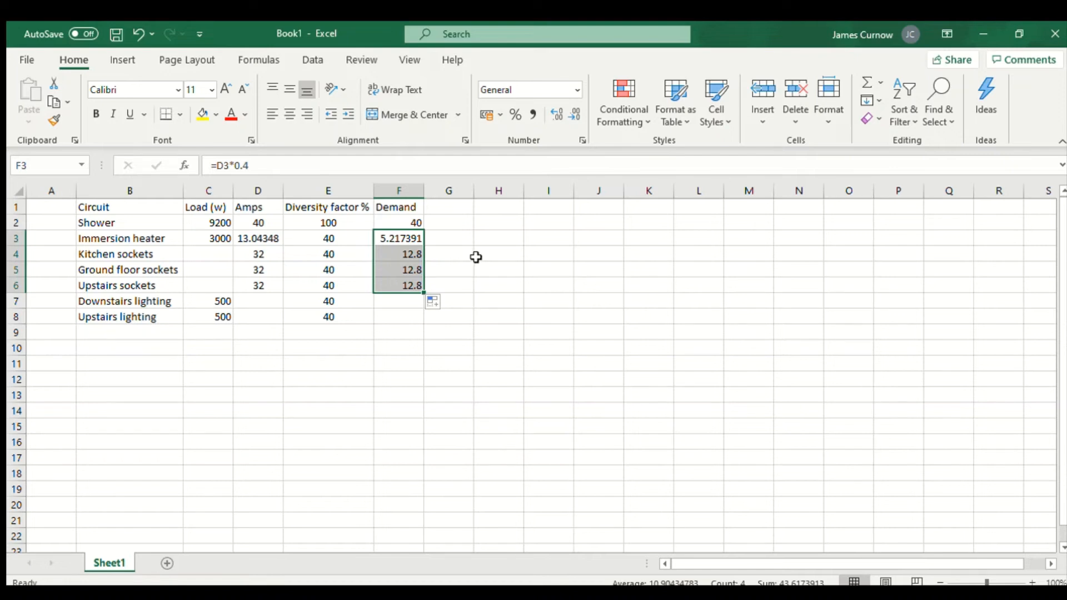
mouse_move(476, 270)
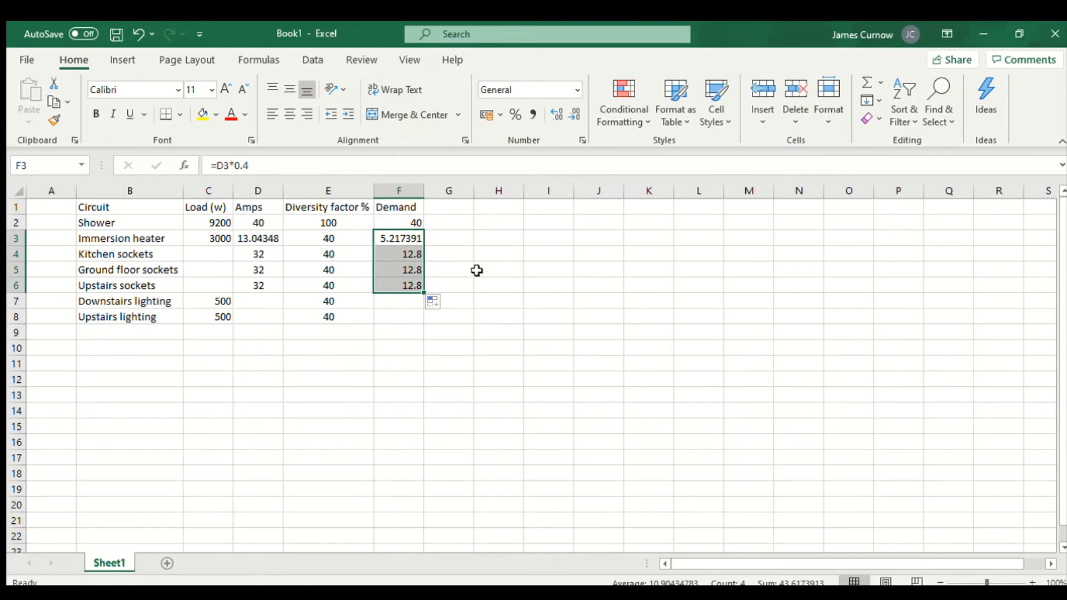
Calculate lighting amps as =C7/230 and apply the 0.4 demand factor to them.
click(399, 301)
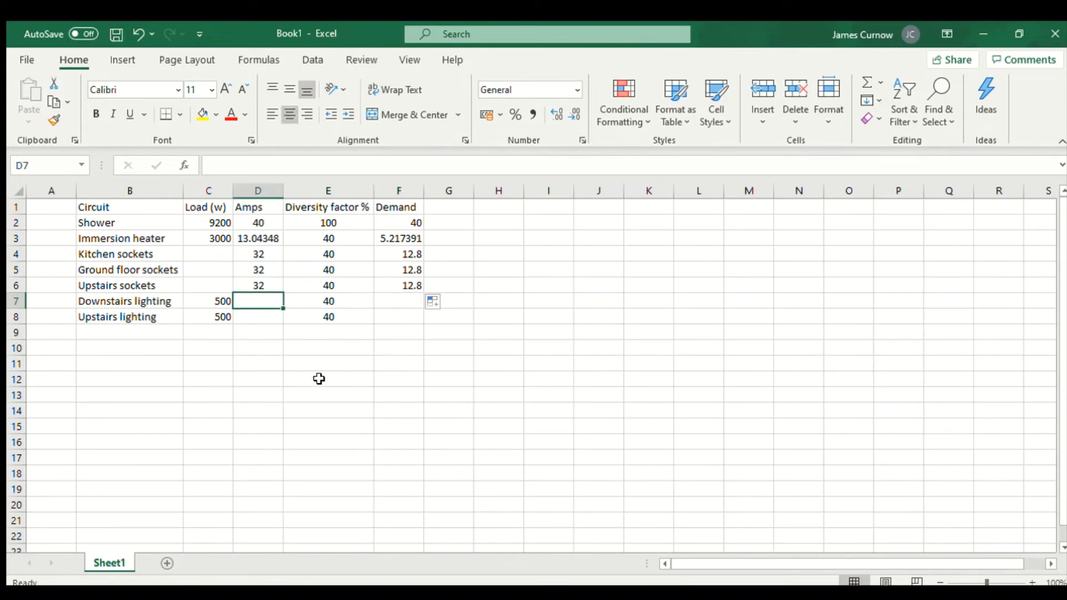
mouse_move(286, 401)
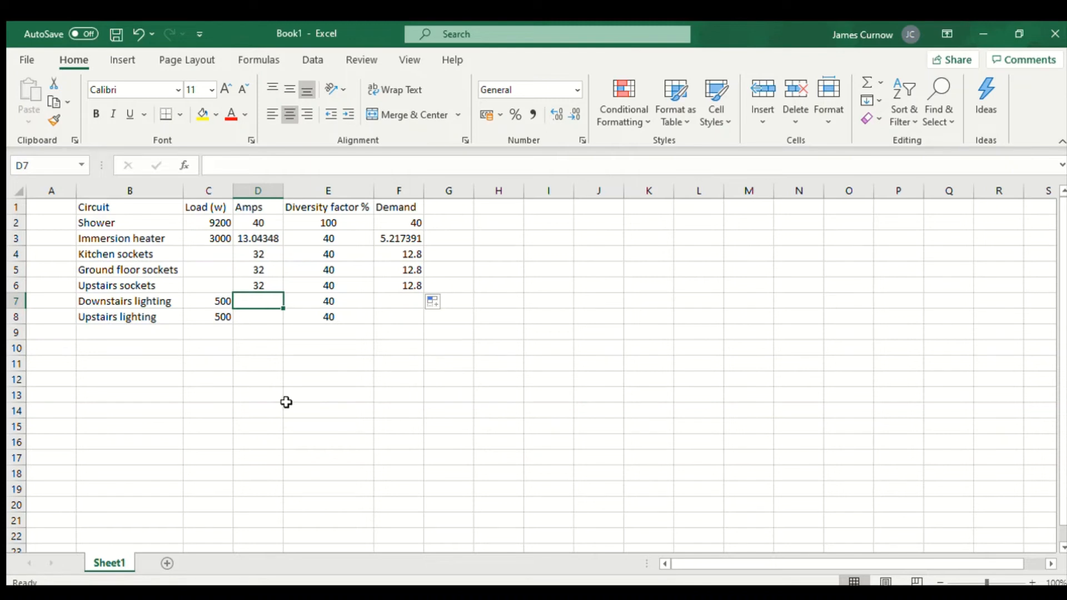
text(=)
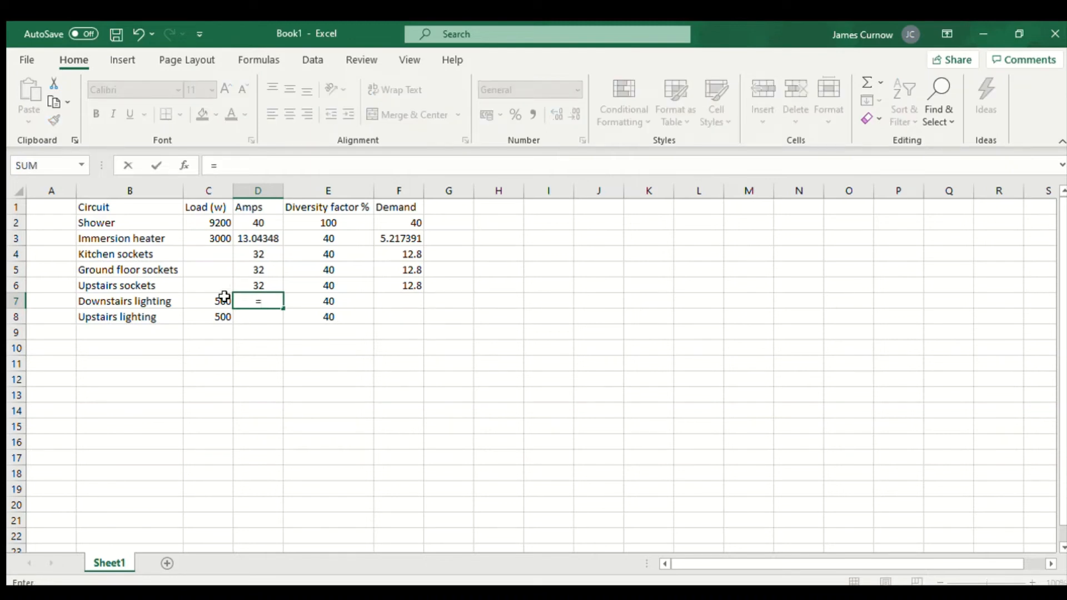
click(208, 300)
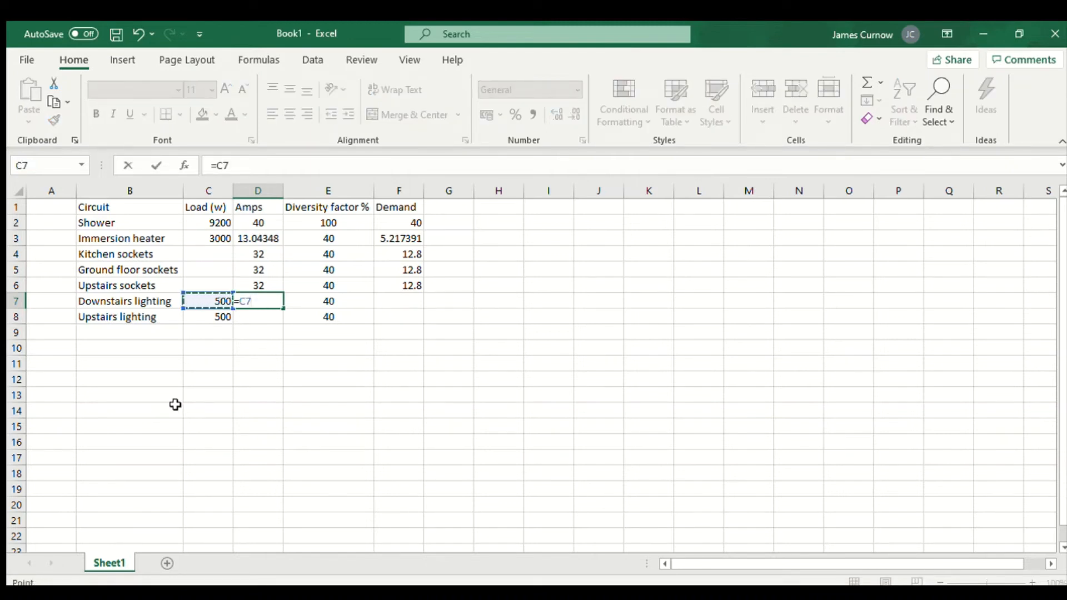
text(/230)
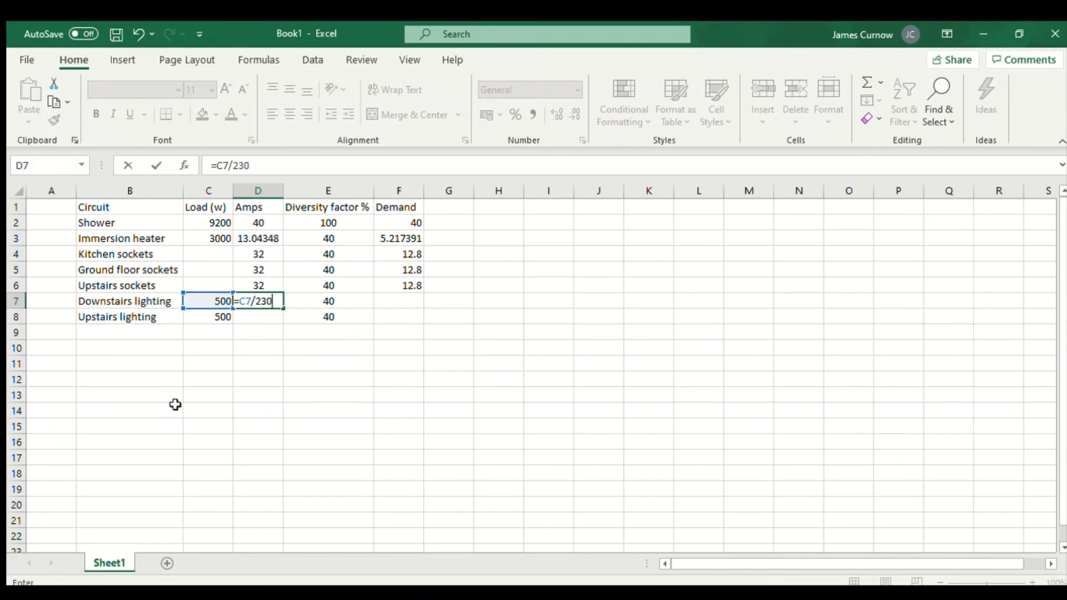
key(enter)
text(=)
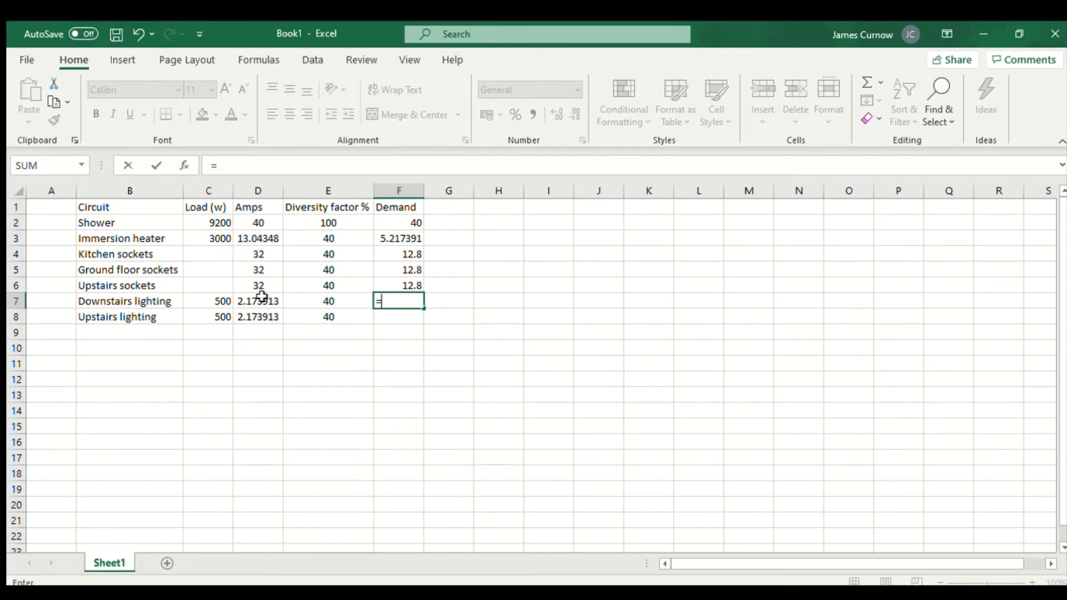
click(258, 300)
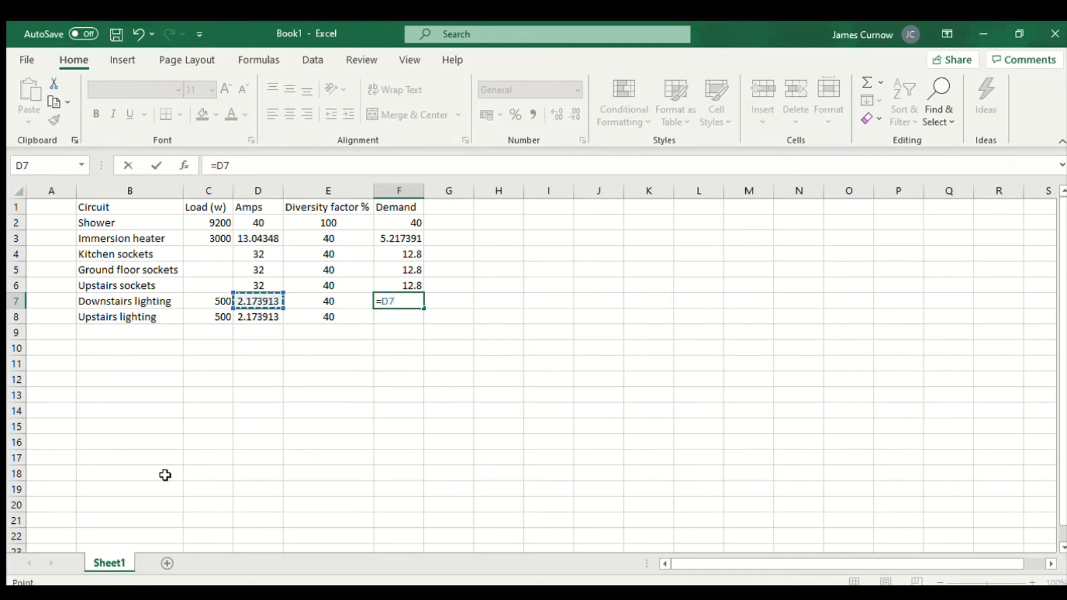
text(*)
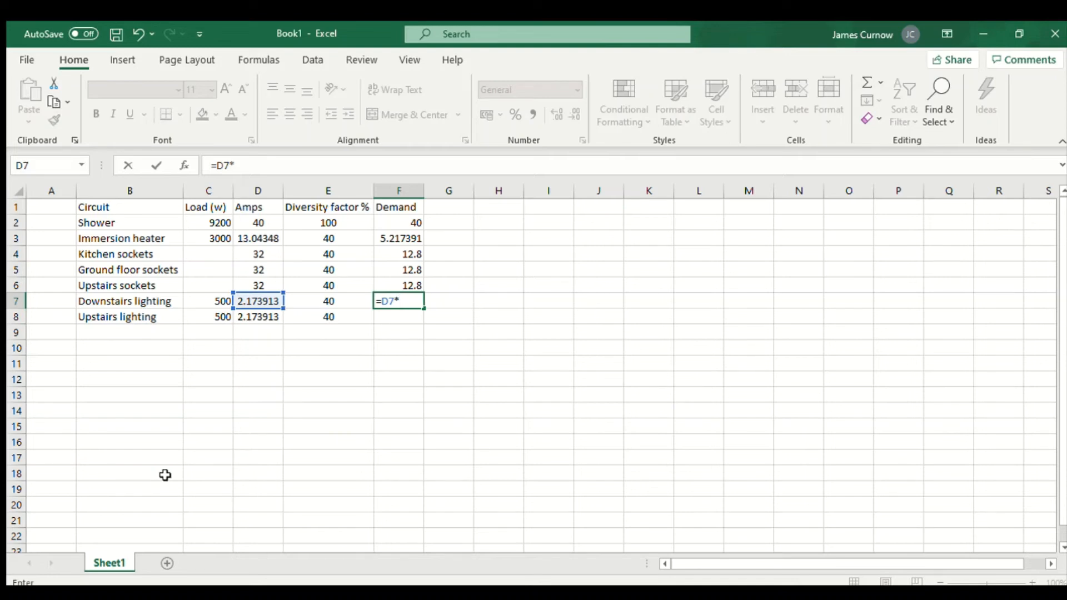
text(0.869565)
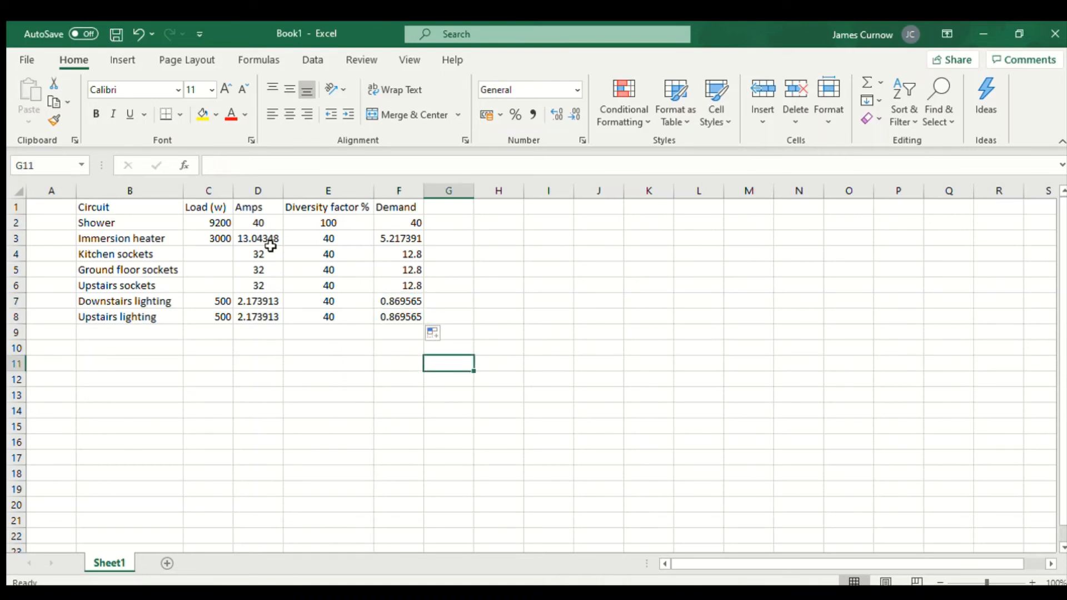
Format the amps, diversity and demand range D2:F8 to two decimal places.
drag(257, 222, 398, 331)
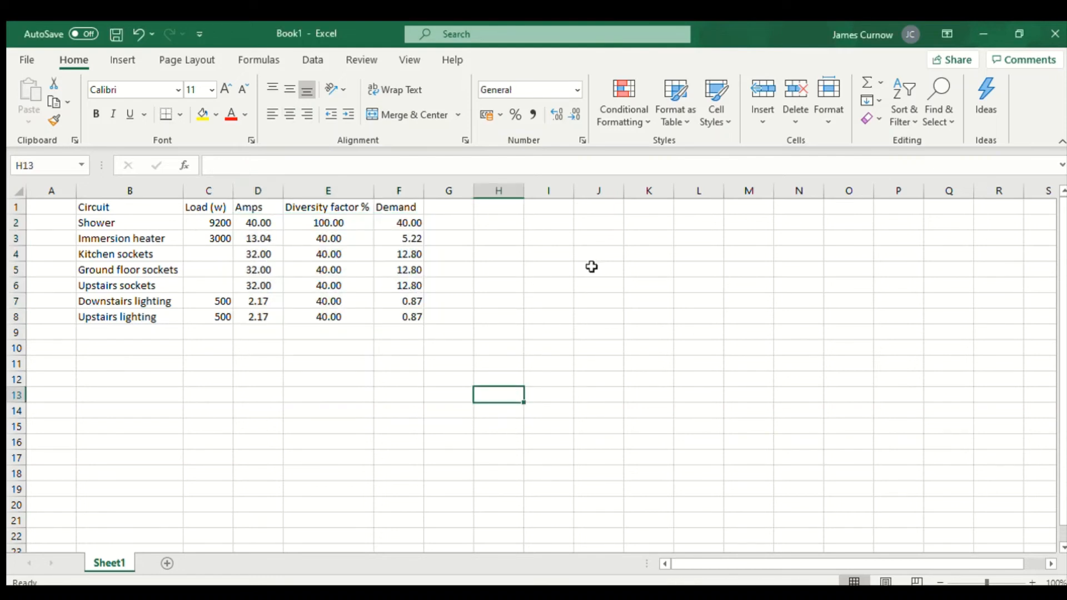
click(257, 222)
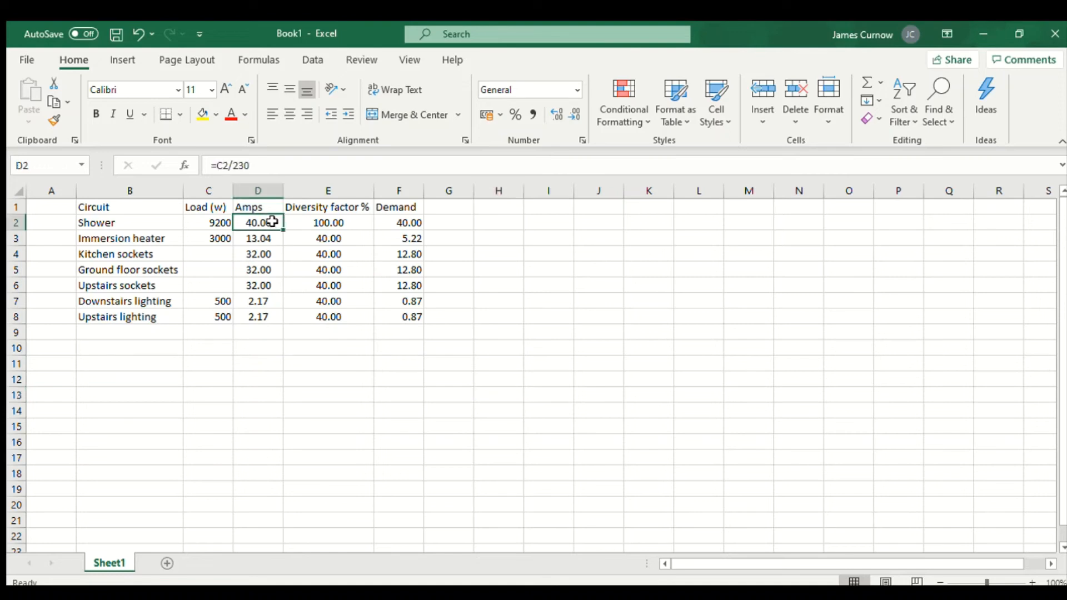
drag(257, 221, 257, 316)
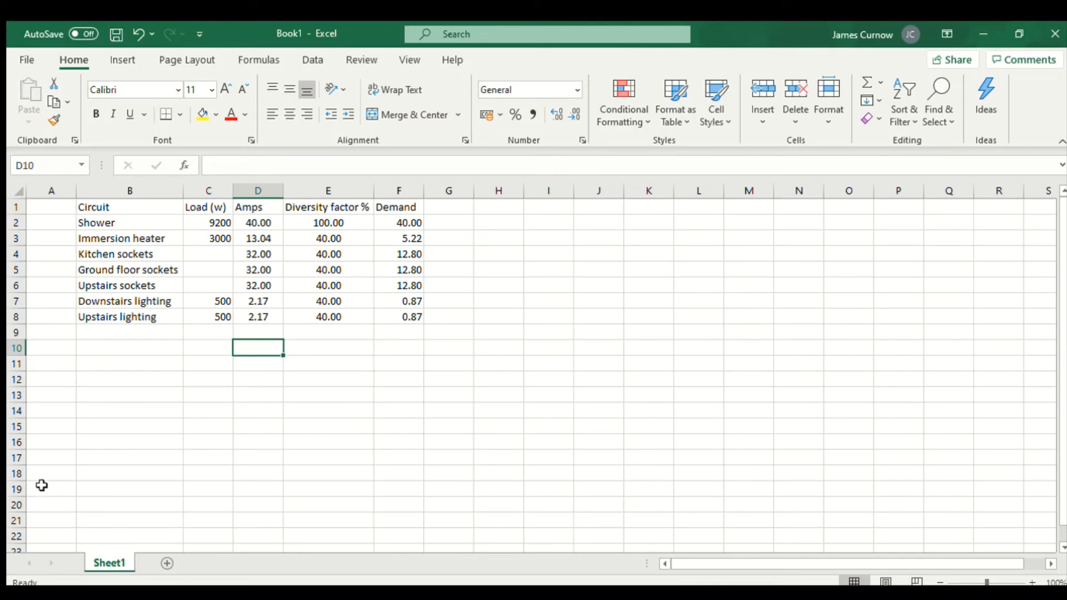
Enter =SUM(D2:D8) in D10 to total the amps at 153.39.
text(=)
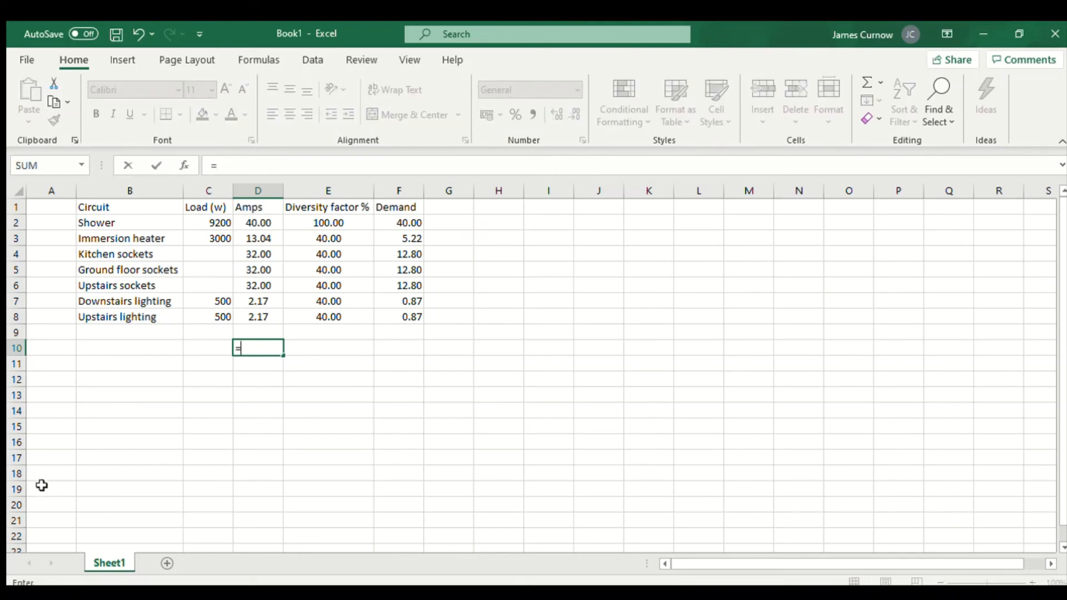
text(SUM)
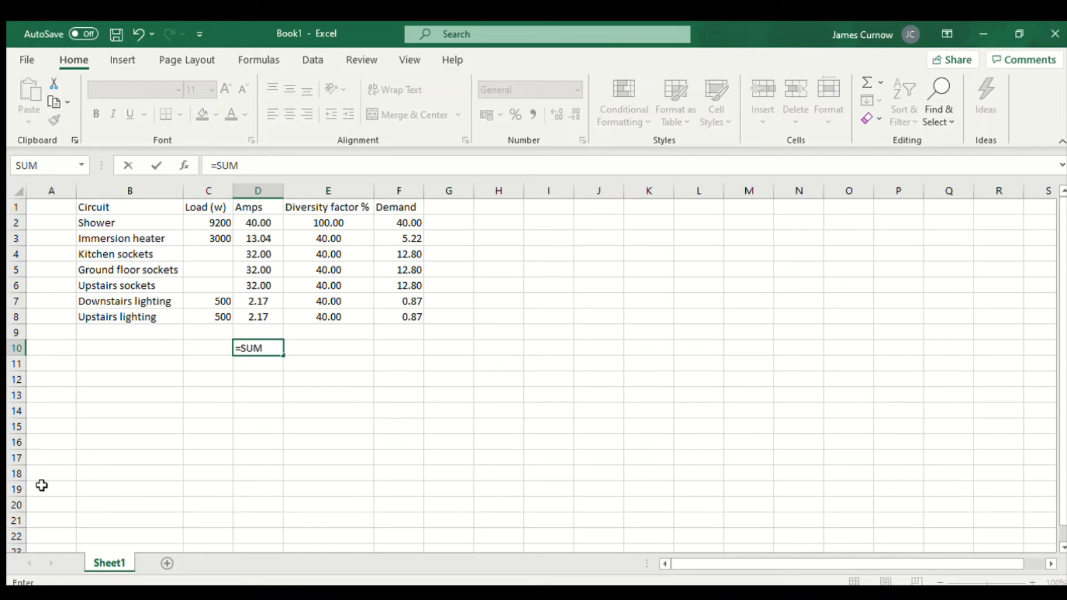
text(()
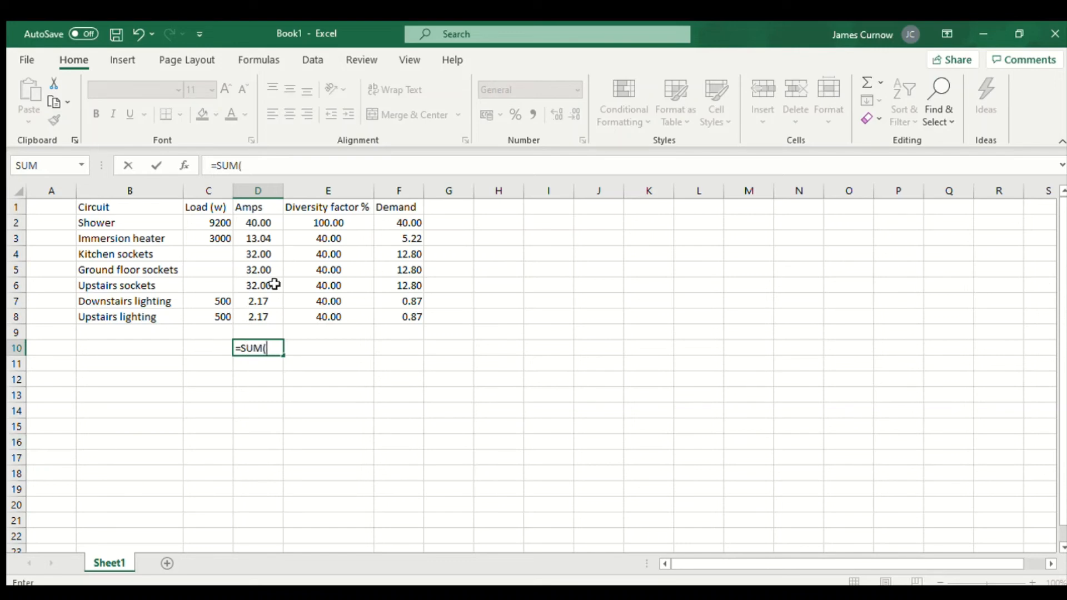
drag(257, 269, 258, 316)
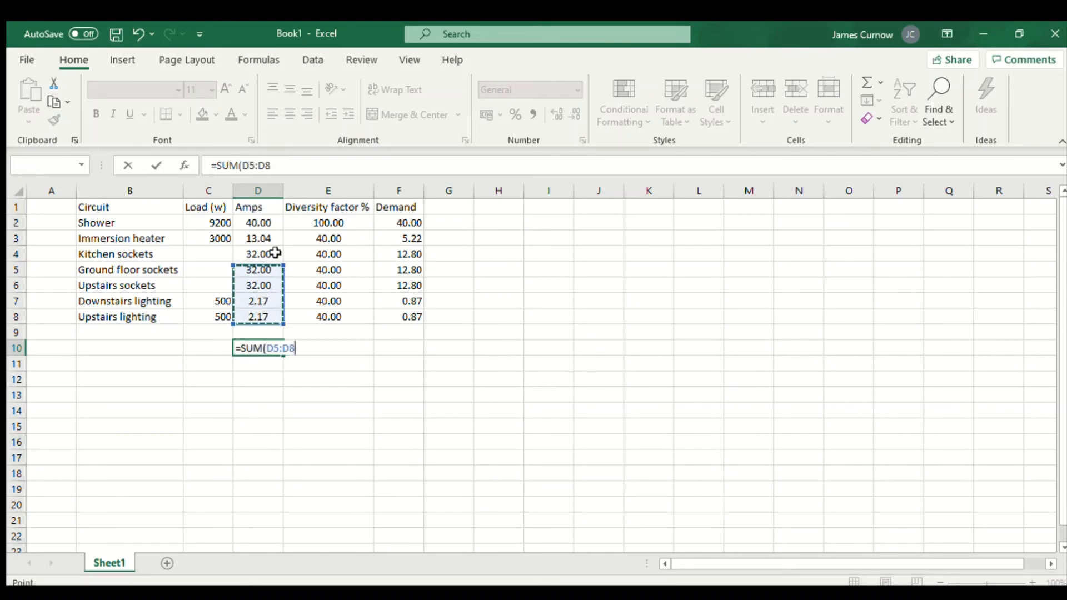
drag(257, 270, 257, 222)
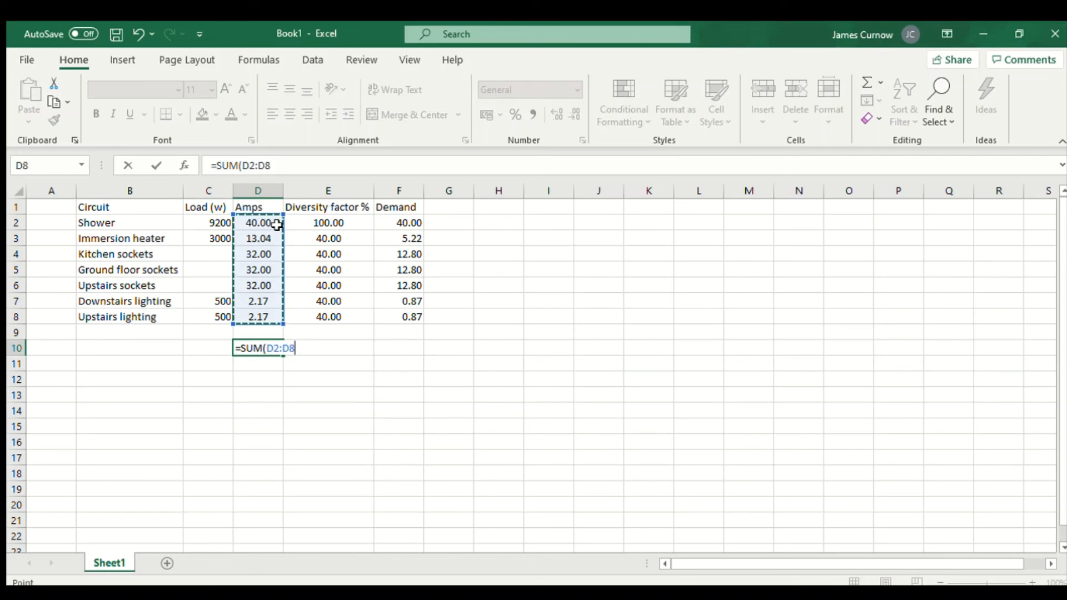
key(Enter)
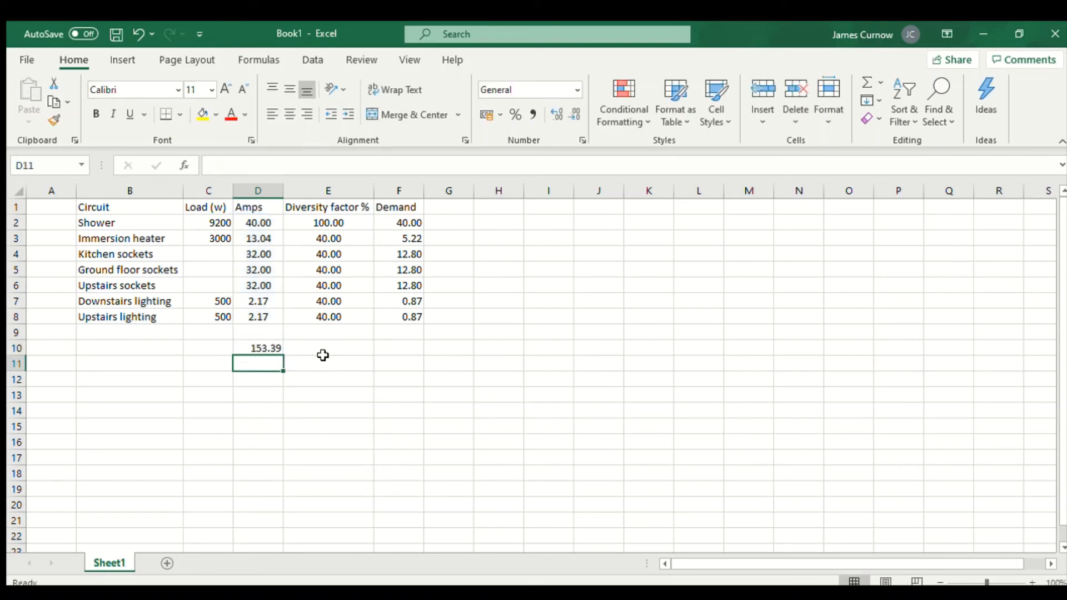
mouse_move(271, 379)
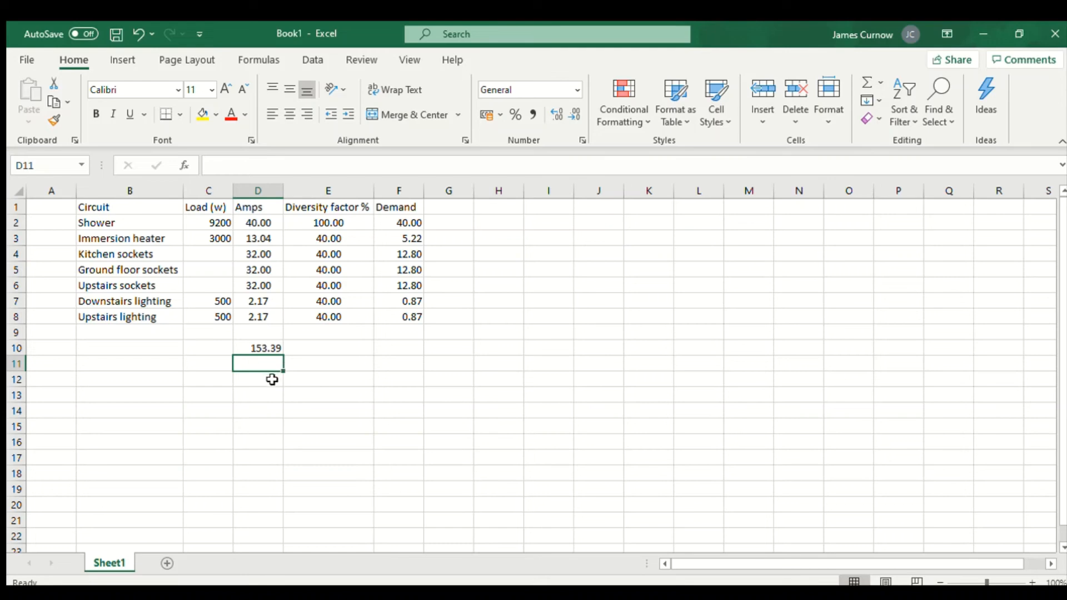
mouse_move(237, 396)
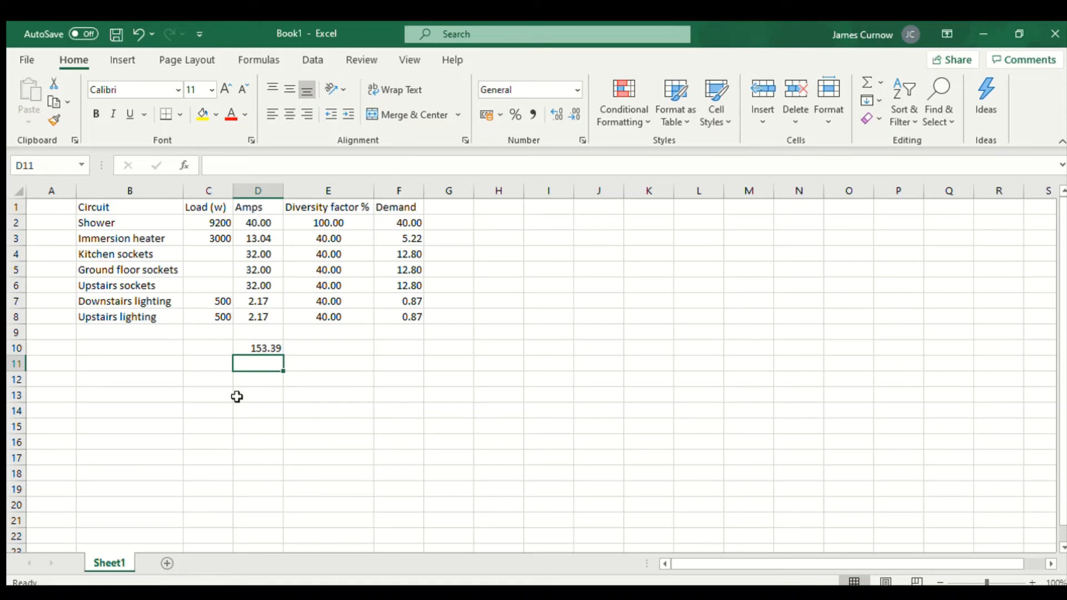
Enter =SUM(F2:F8) in F10 to total demand after diversity at 85.36.
click(399, 348)
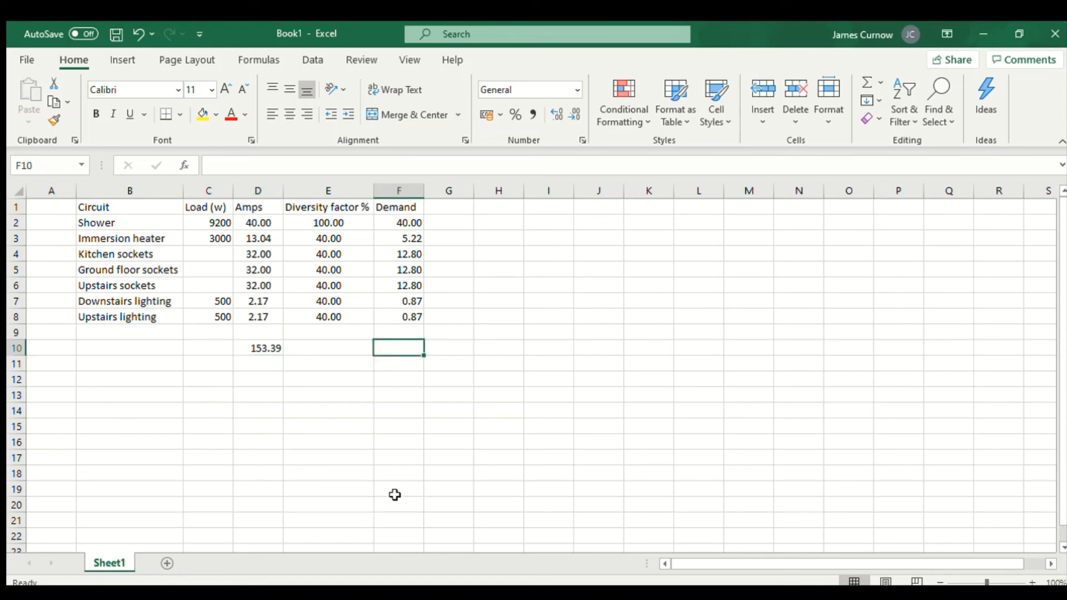
text(=)
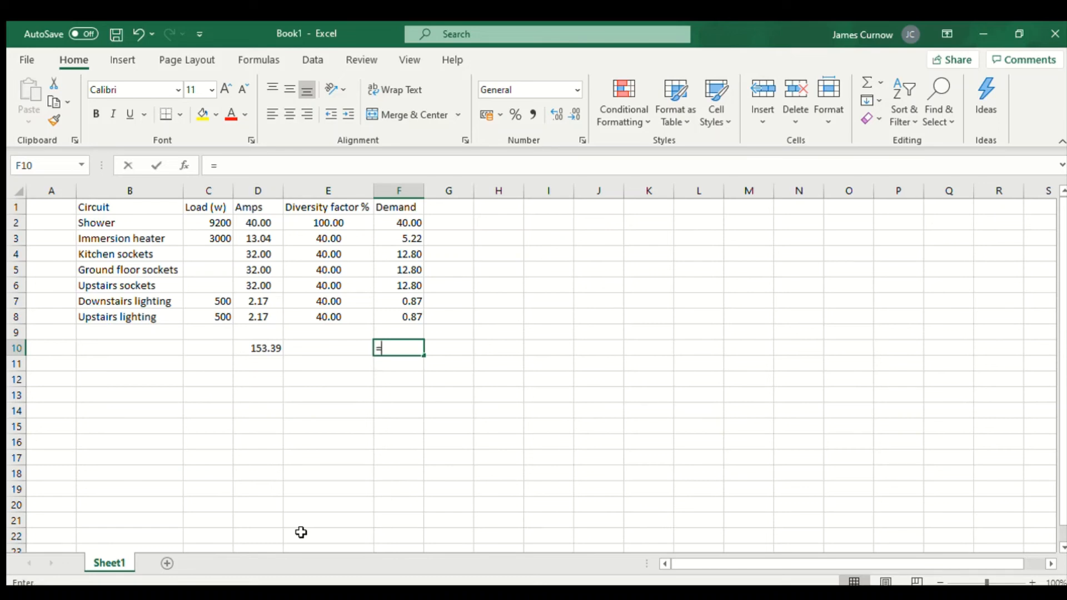
text(SU)
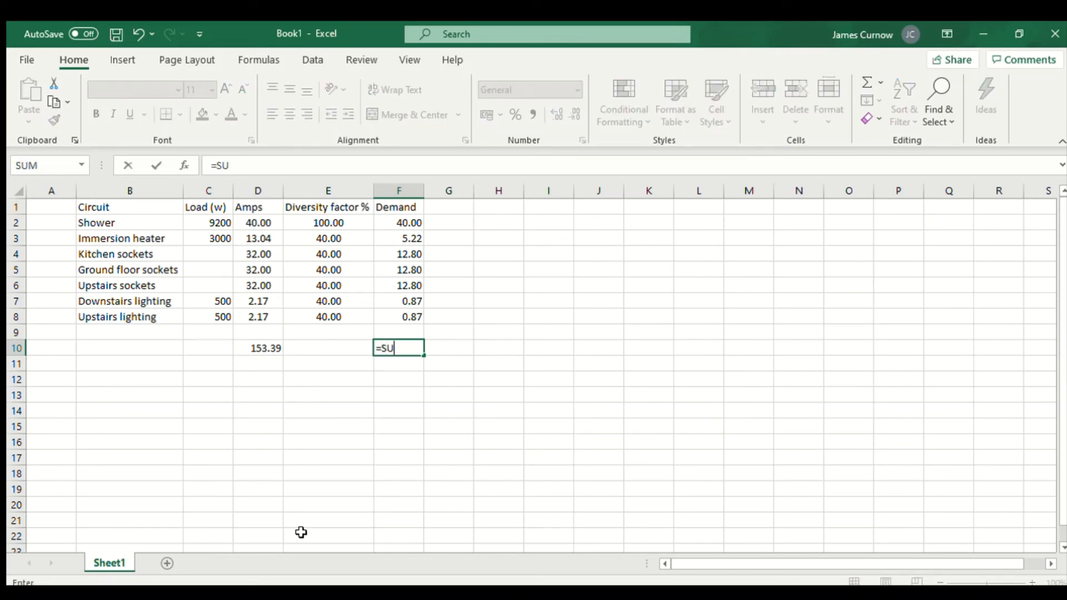
text(M)
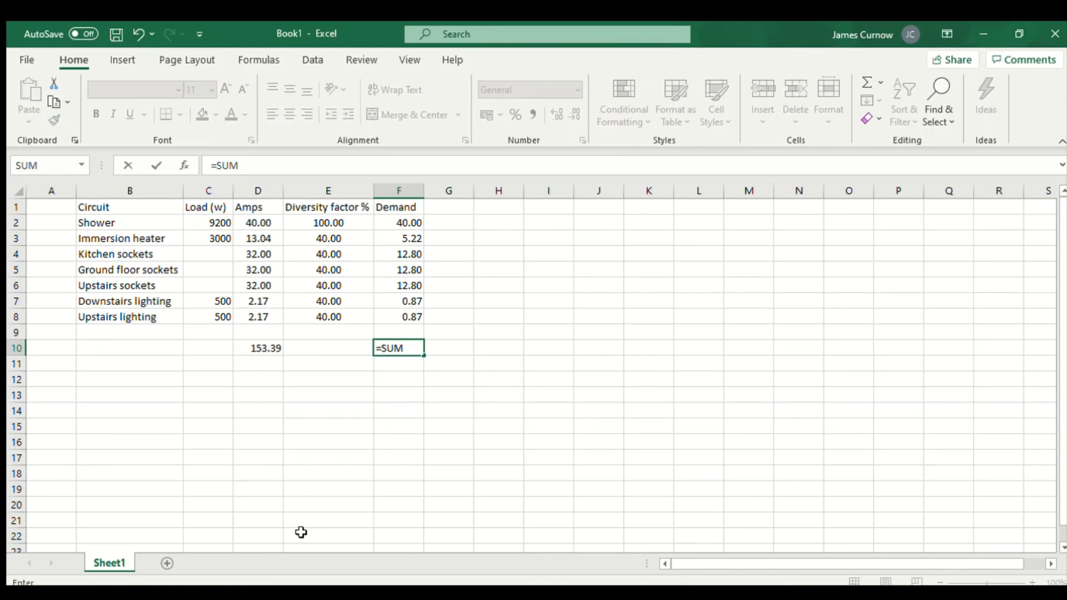
text(()
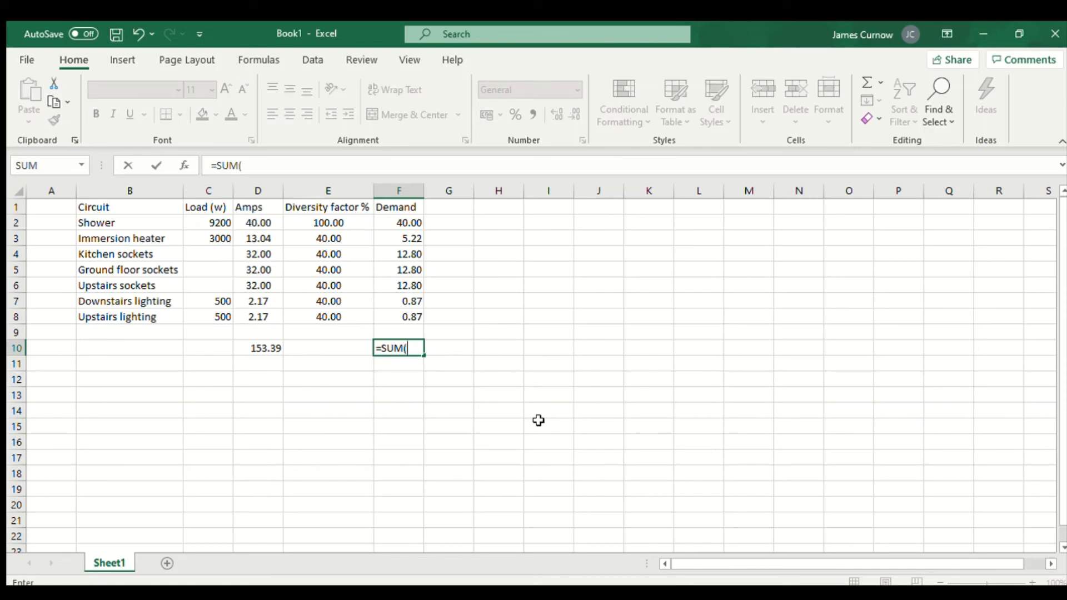
drag(399, 238, 398, 316)
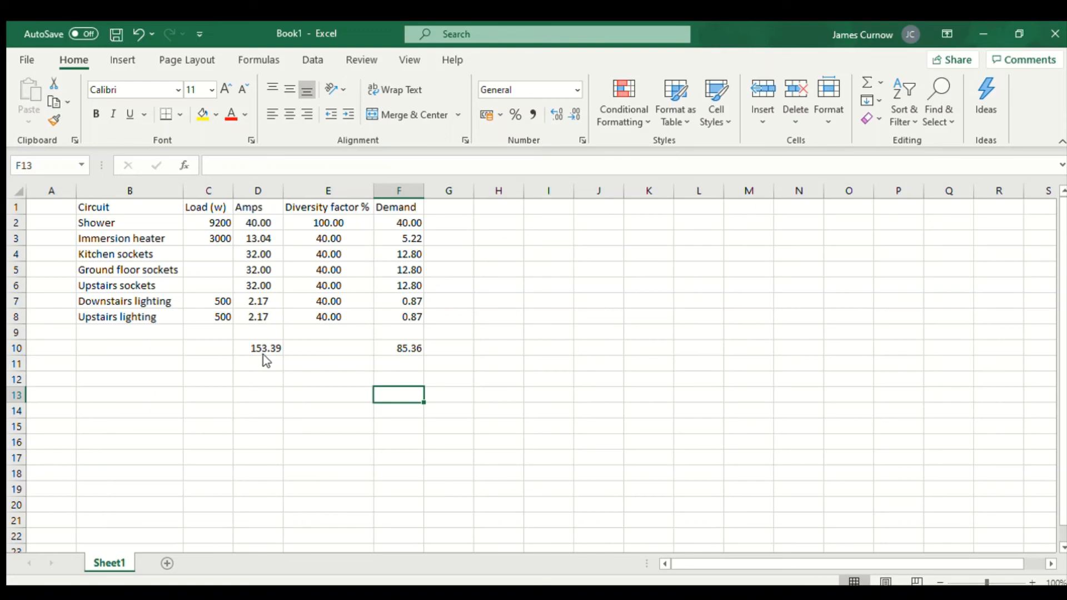
mouse_move(301, 372)
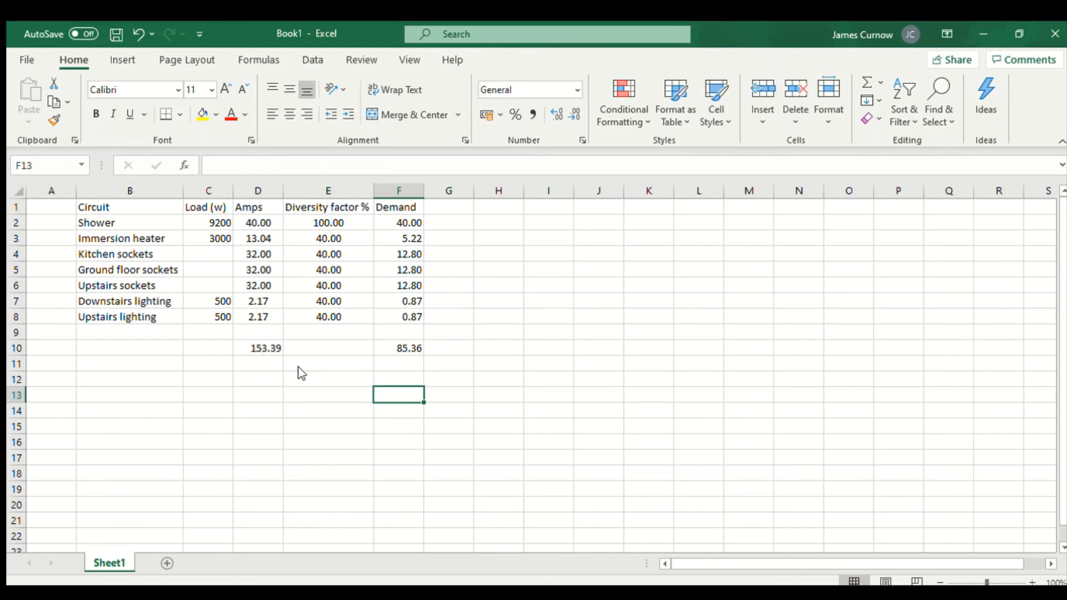
mouse_move(105, 439)
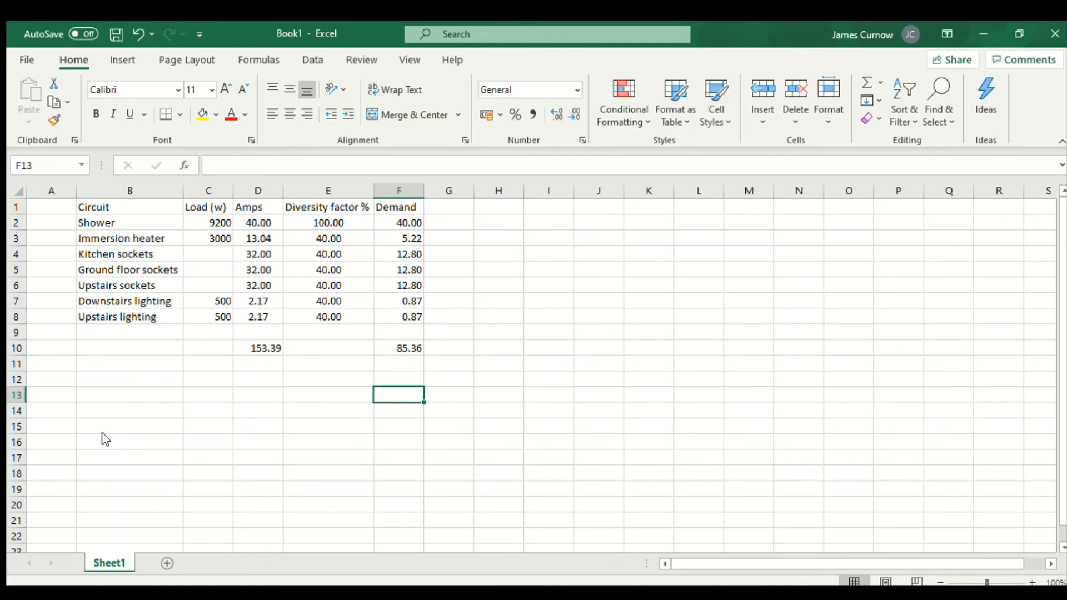
mouse_move(103, 441)
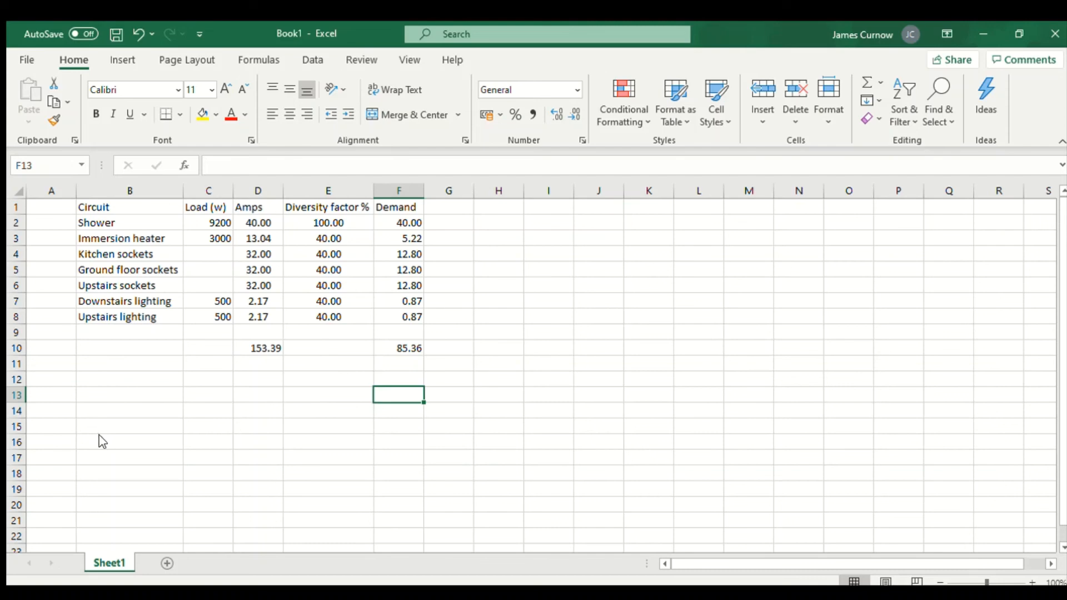
mouse_move(371, 339)
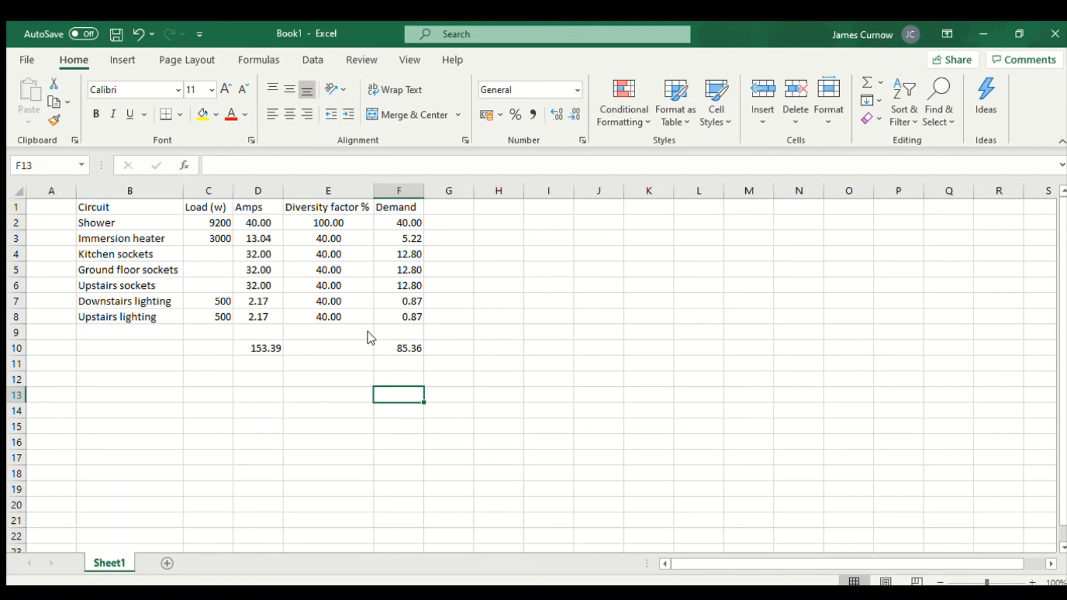
mouse_move(316, 355)
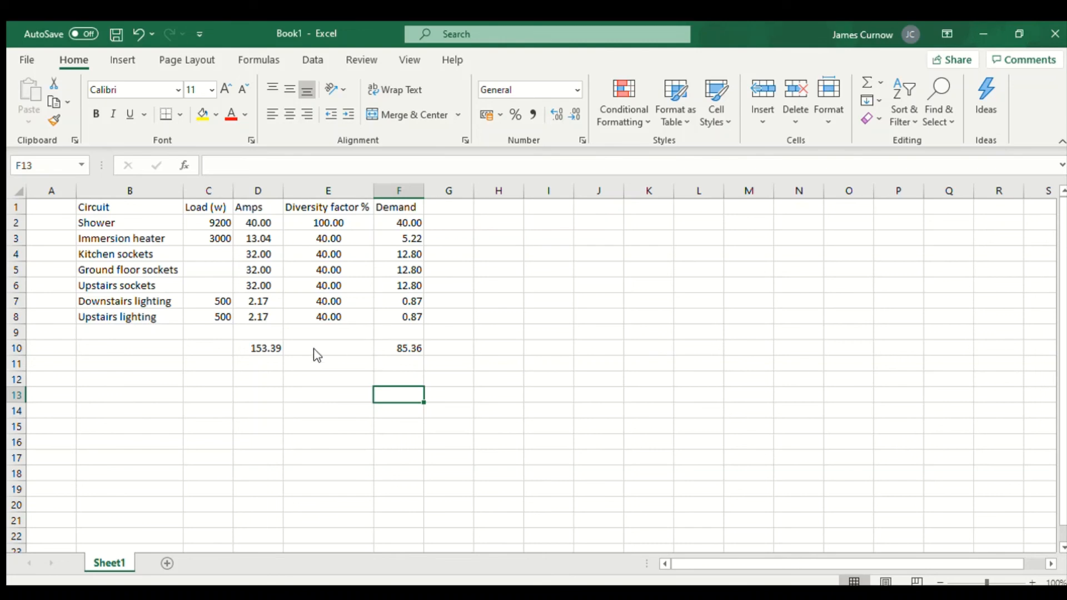
mouse_move(410, 385)
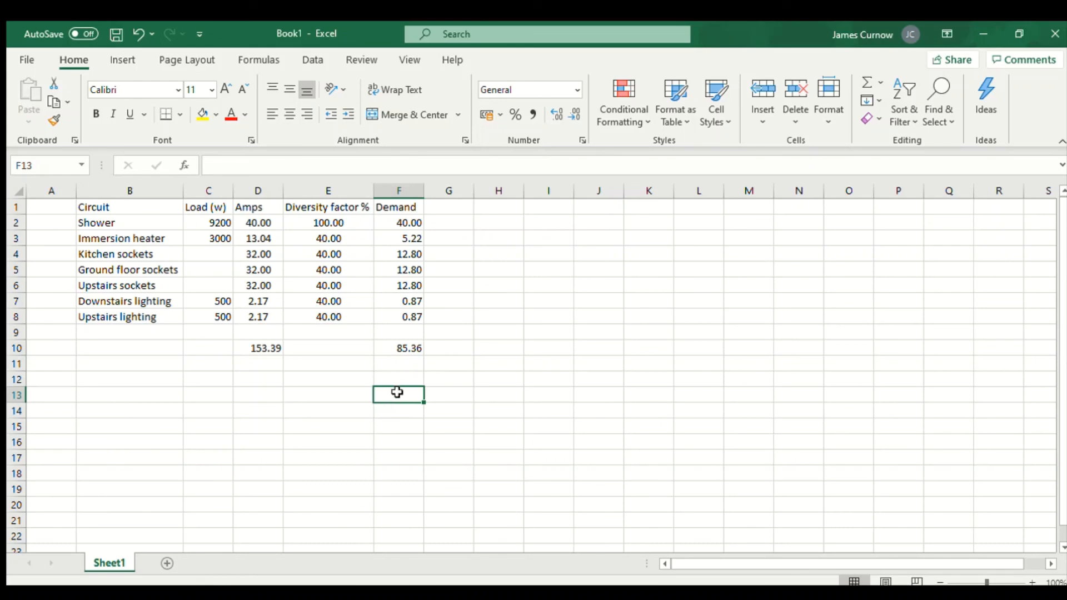
mouse_move(391, 405)
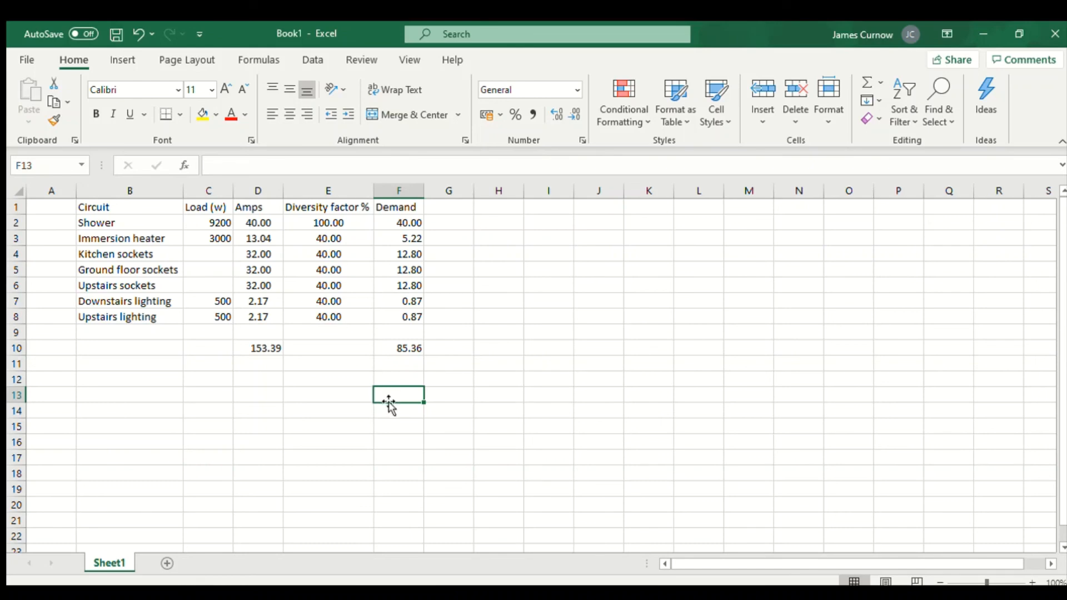
mouse_move(6, 579)
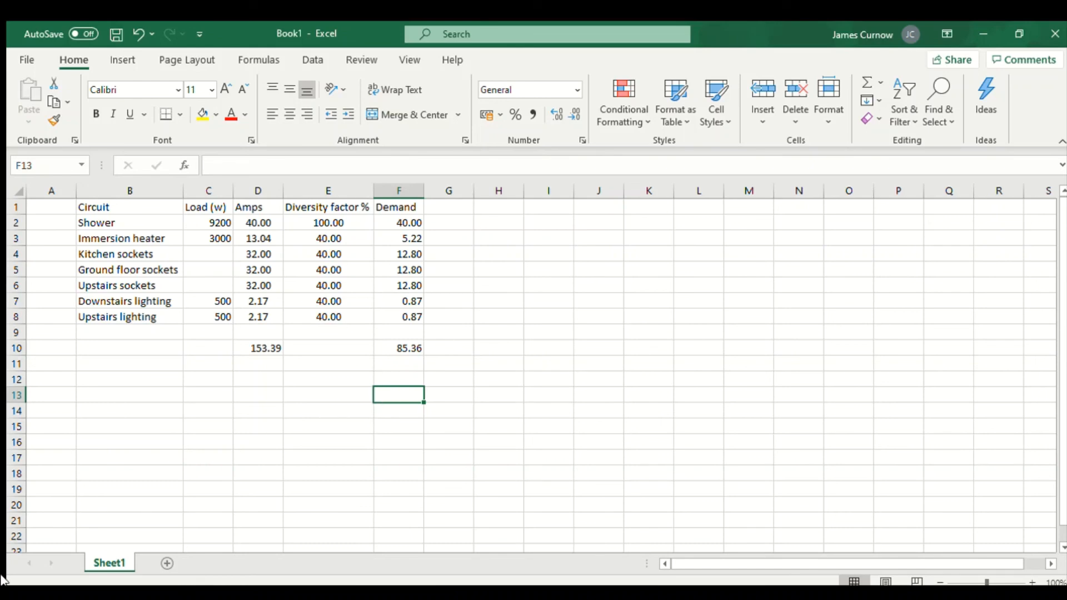
Enter =F10*230/1000 in F13 to get the 19.632 kVA result.
text(=)
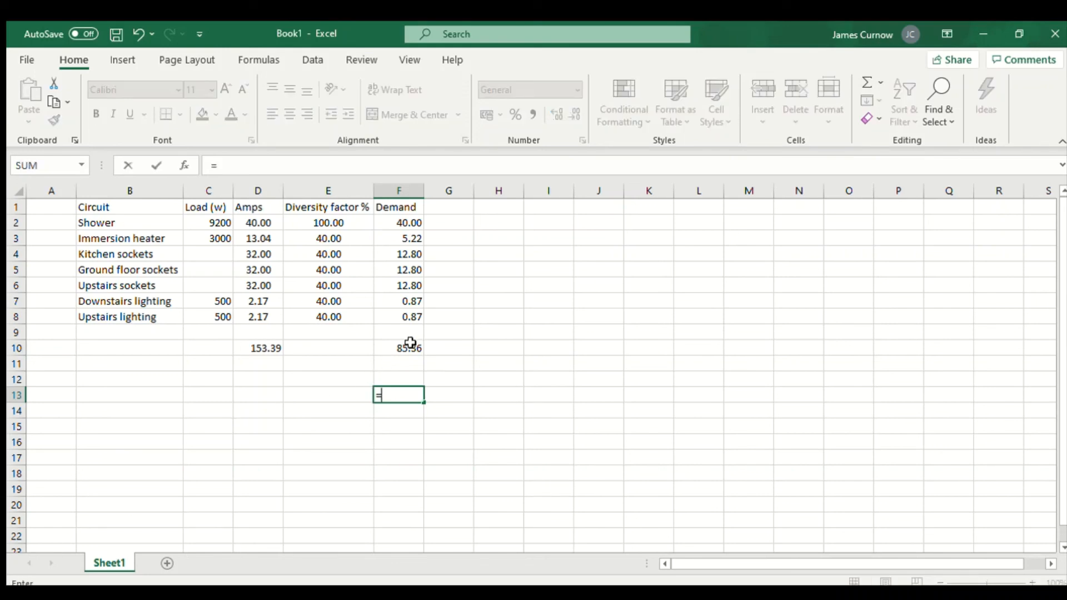
click(398, 348)
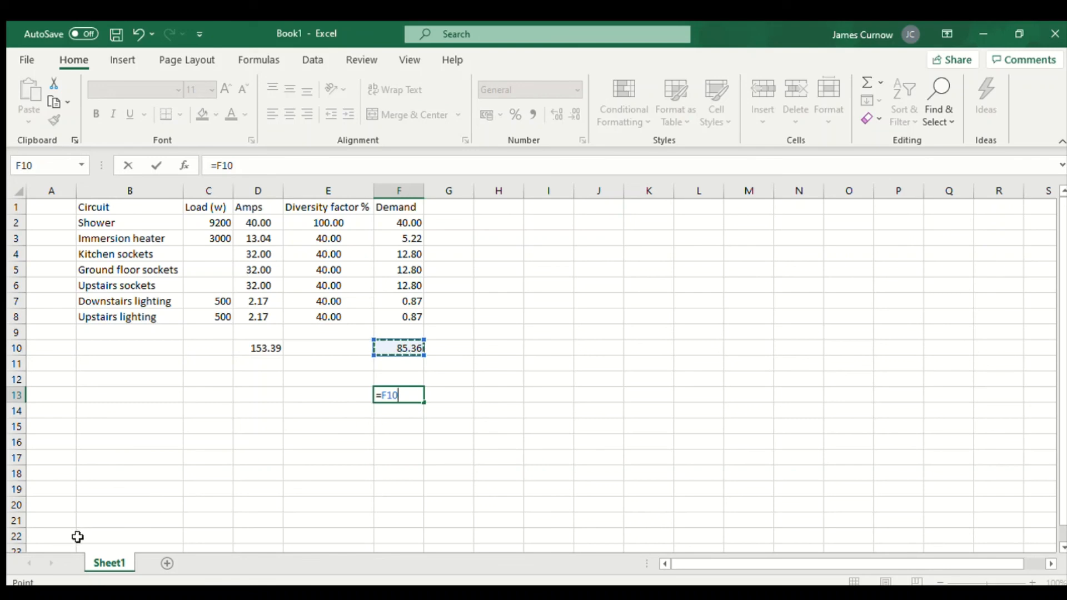
mouse_move(15, 569)
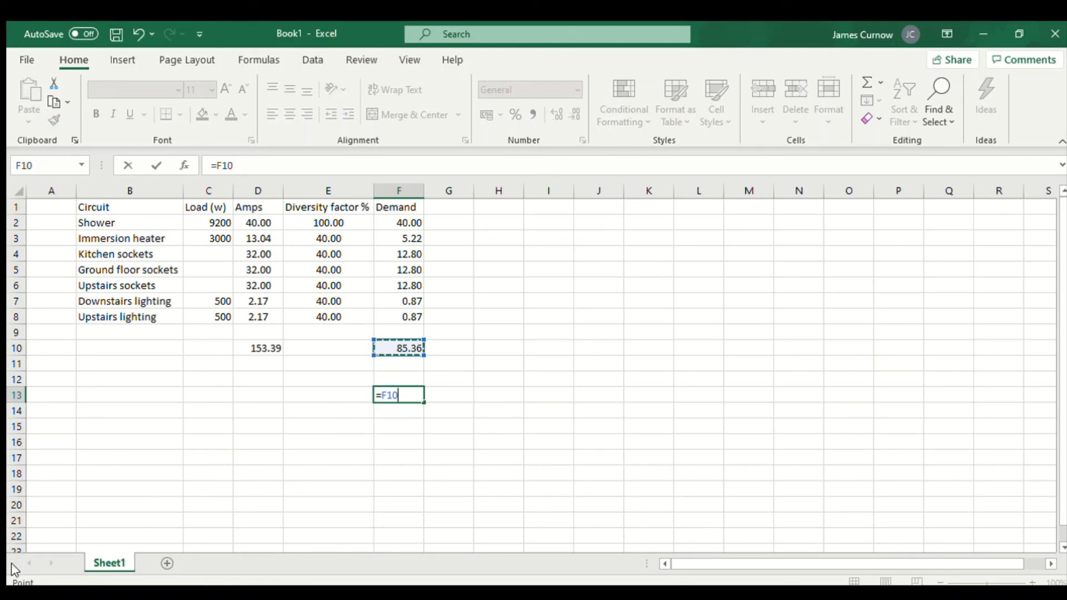
text(*)
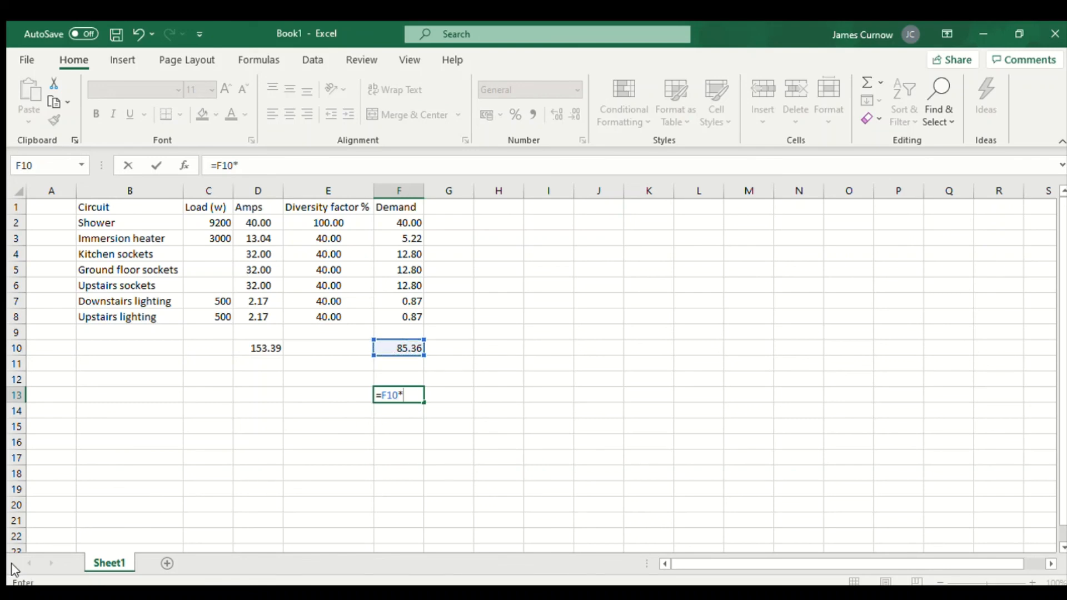
text(230)
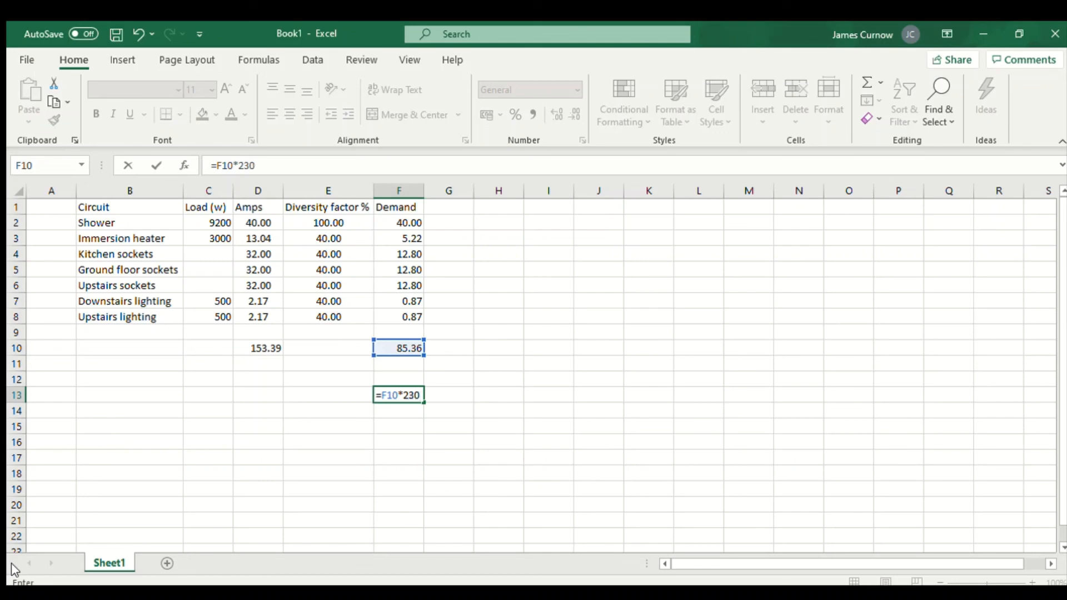
text(/)
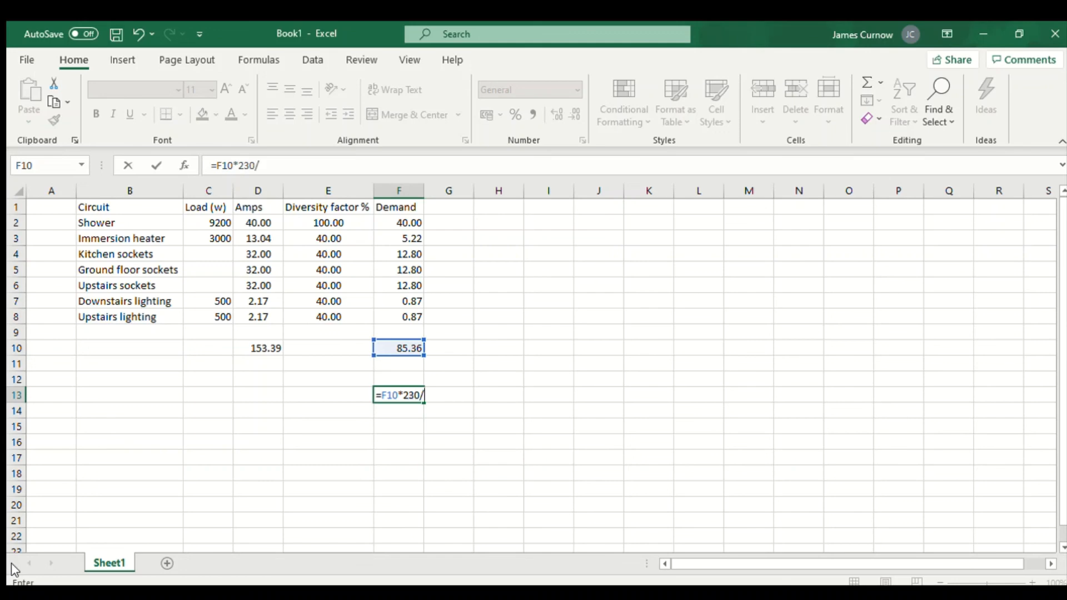
text(1)
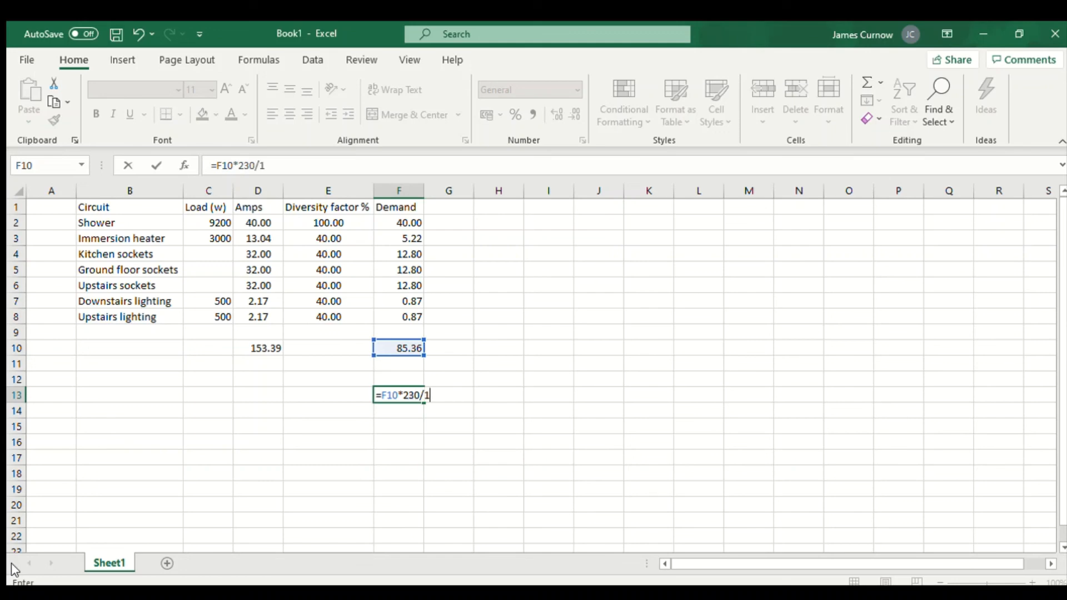
text(000)
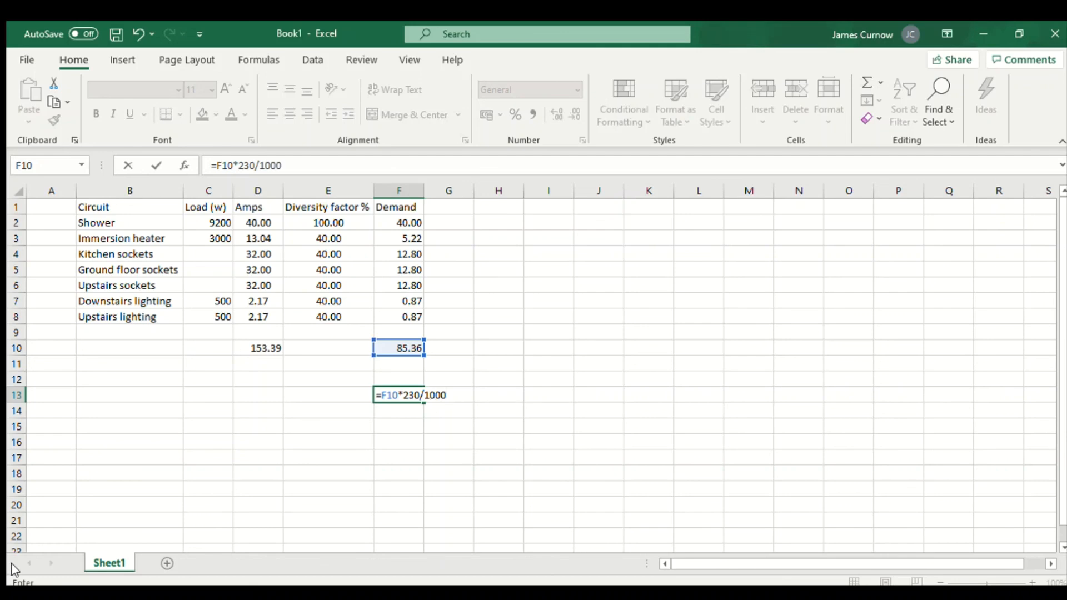
key(enter)
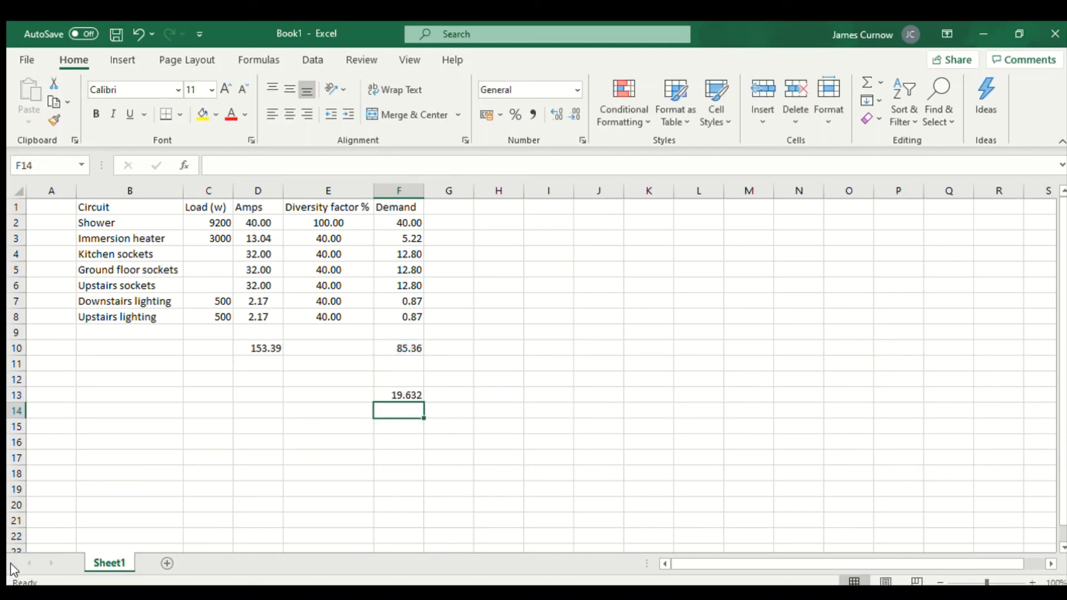